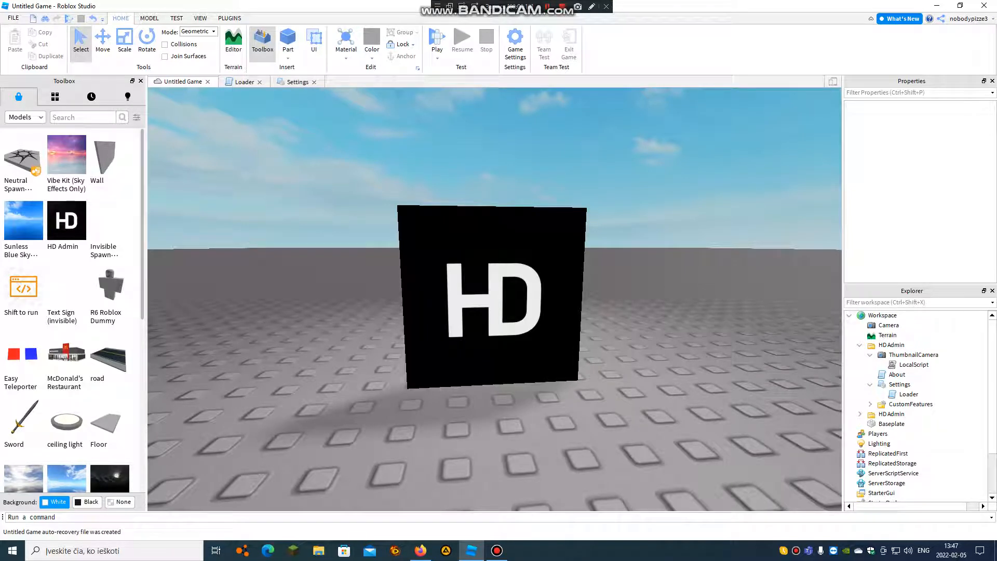
Open the HD Admin Settings script from Explorer to edit the ranks.
left_click(898, 384)
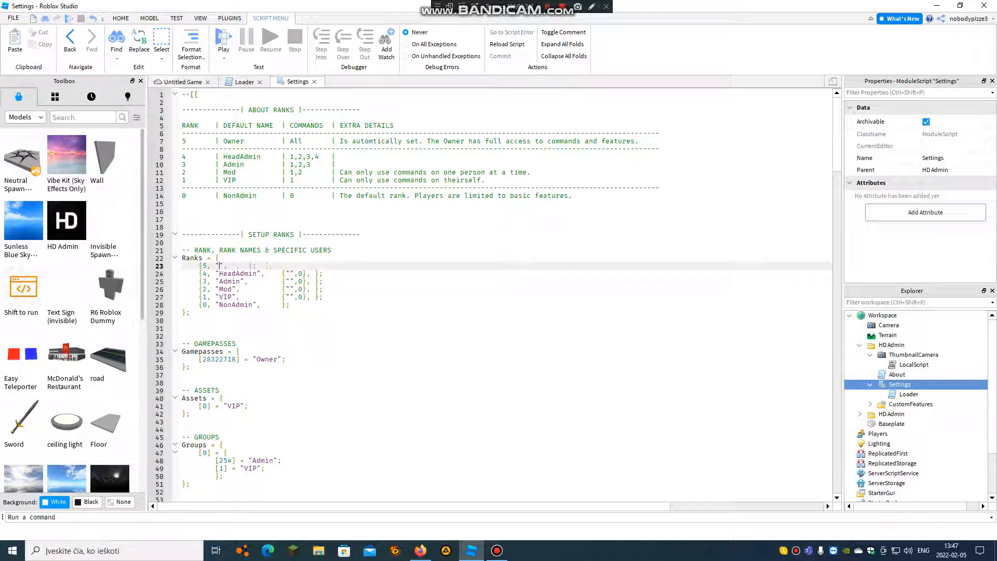
Rename the top rank to Game Creator and HeadAdmin to Super Admin.
type("GameC")
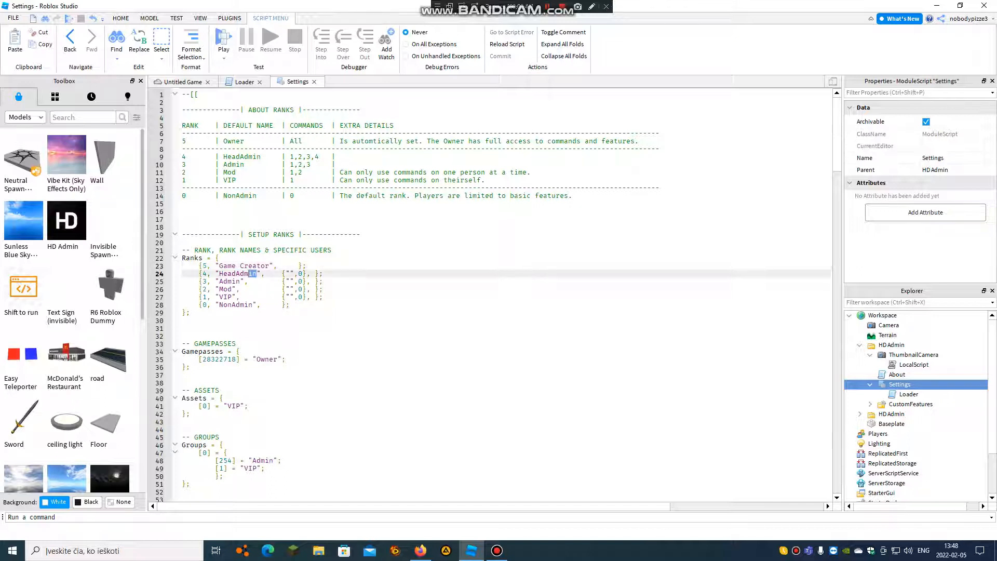
double_click(238, 274)
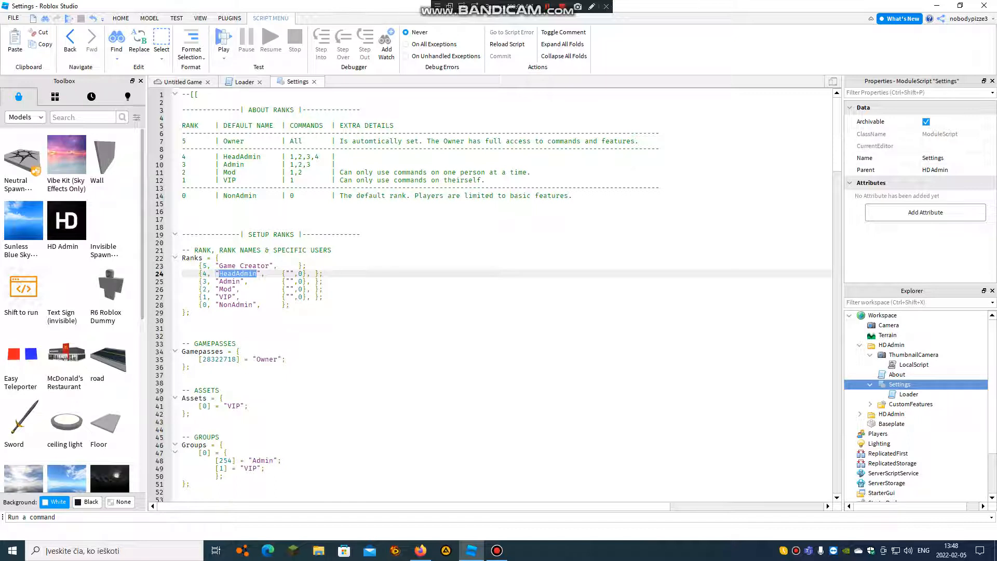
key("Delete")
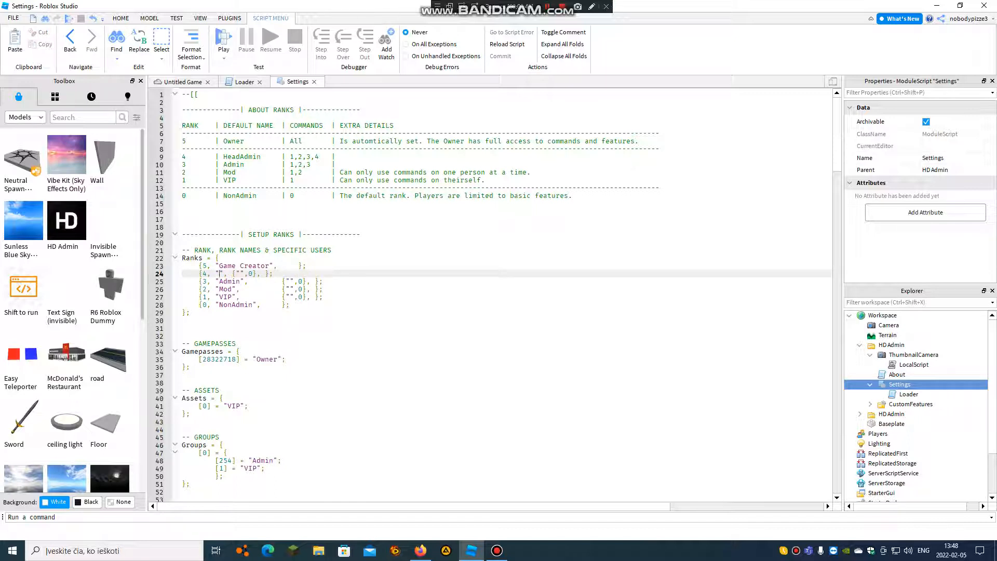
type("Super")
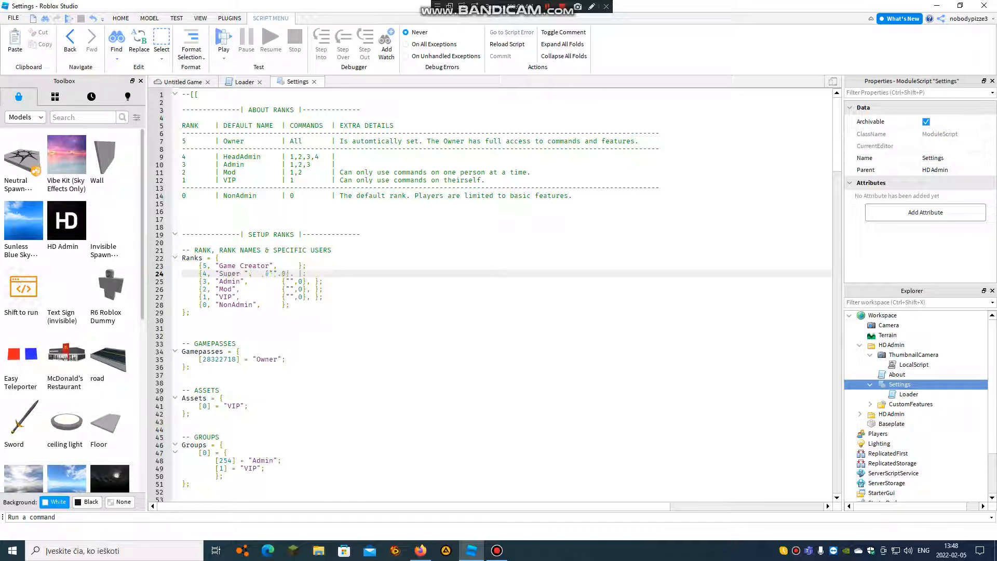
type("Admin")
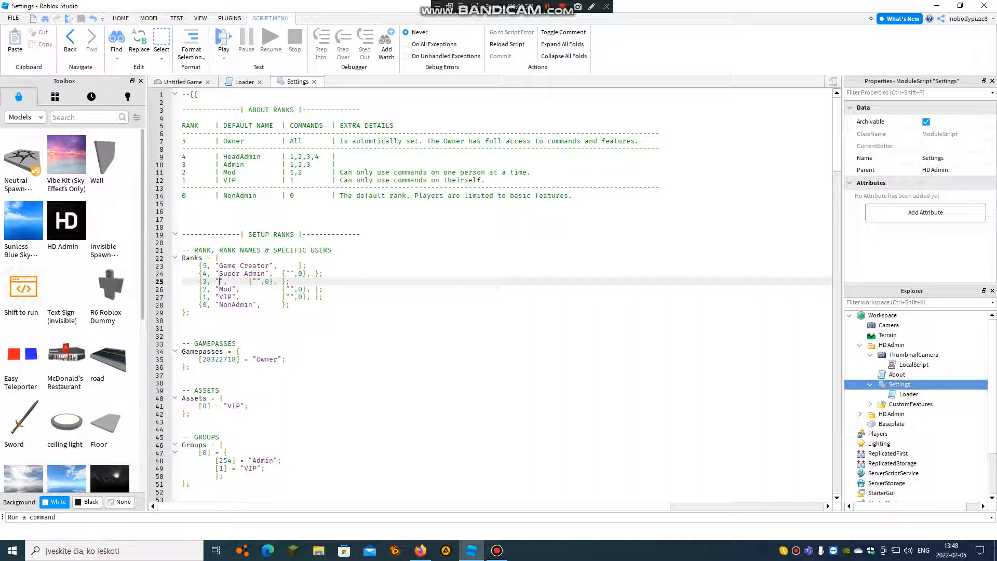
Rename the remaining ranks to Administrator, Special Player and Player.
type("A")
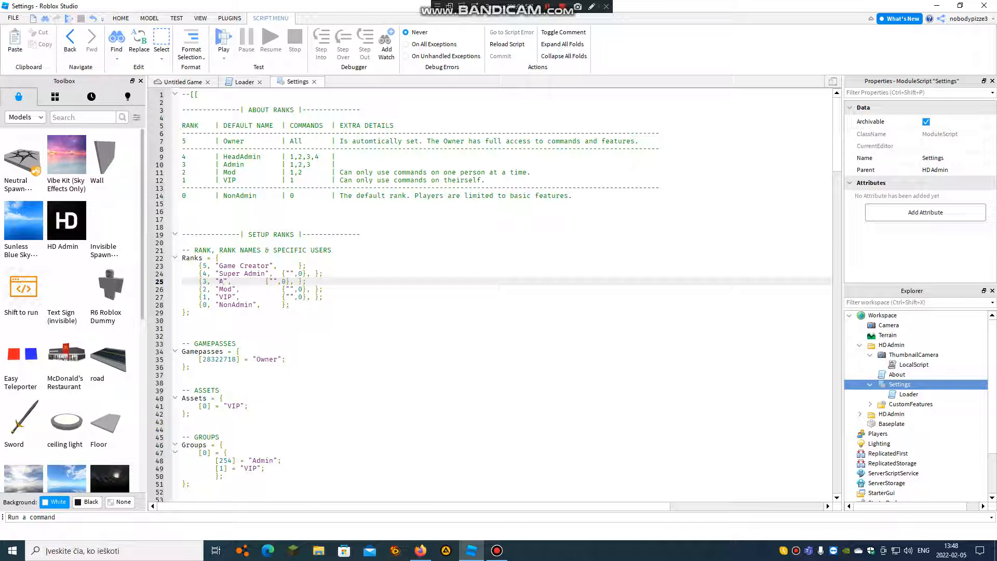
type("dminist")
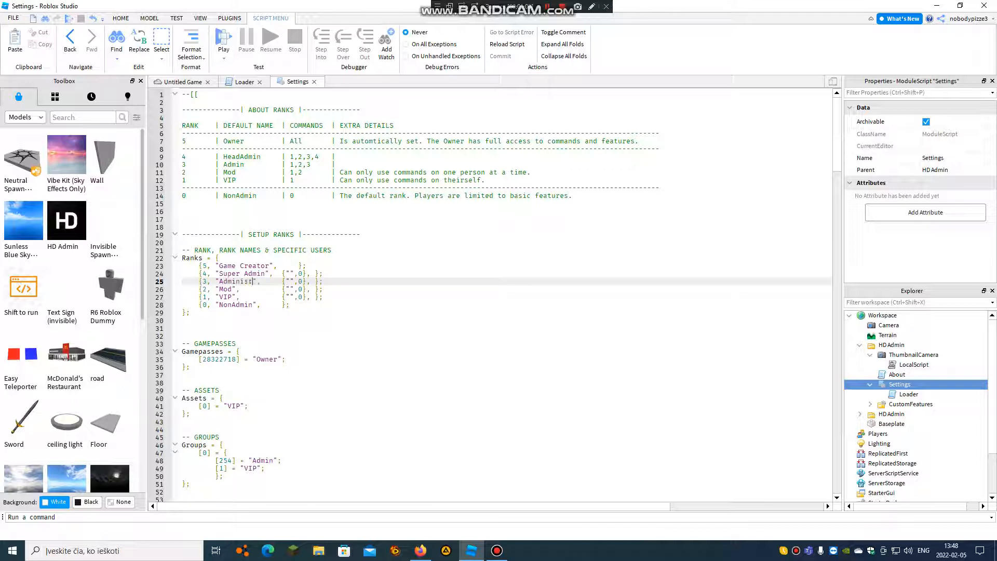
type("rator")
left_click(512, 297)
type("S")
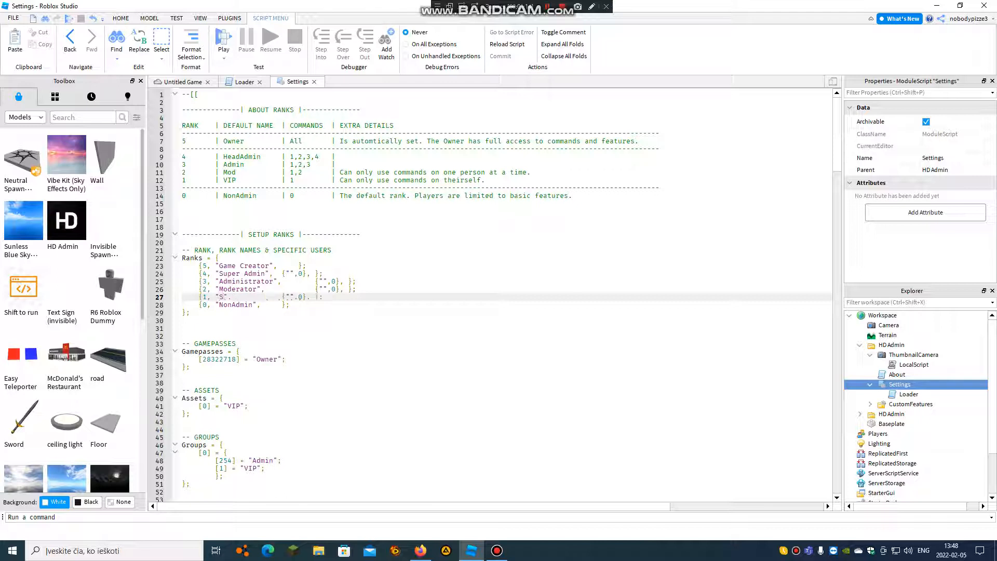
type("pecial Pl")
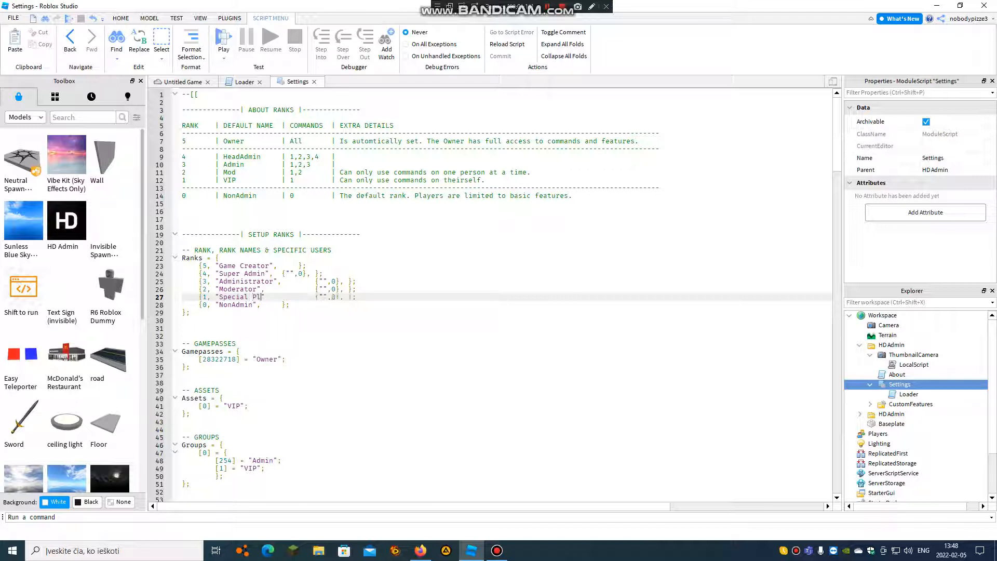
type("ayer\",")
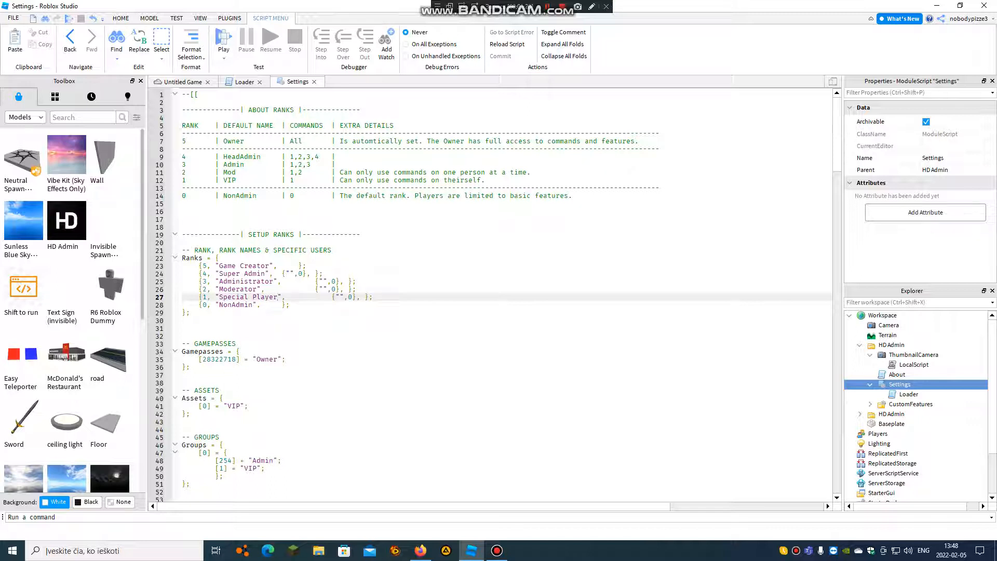
double_click(236, 304)
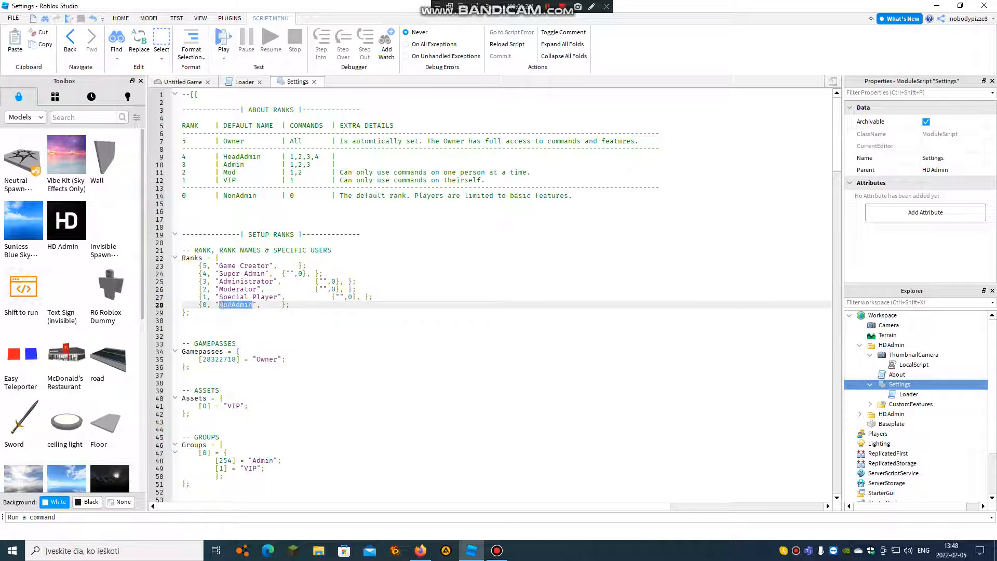
type("Pl")
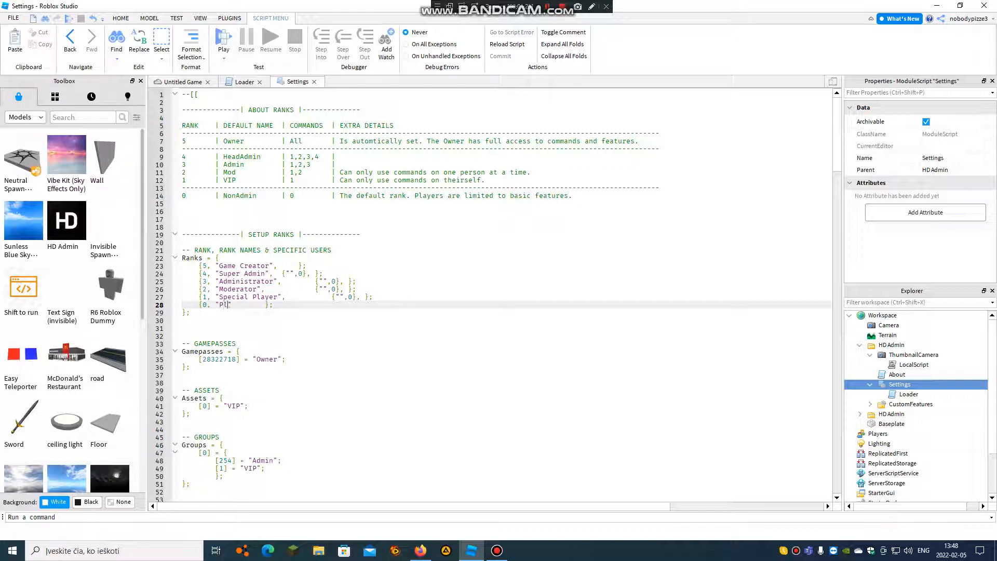
type("ayer")
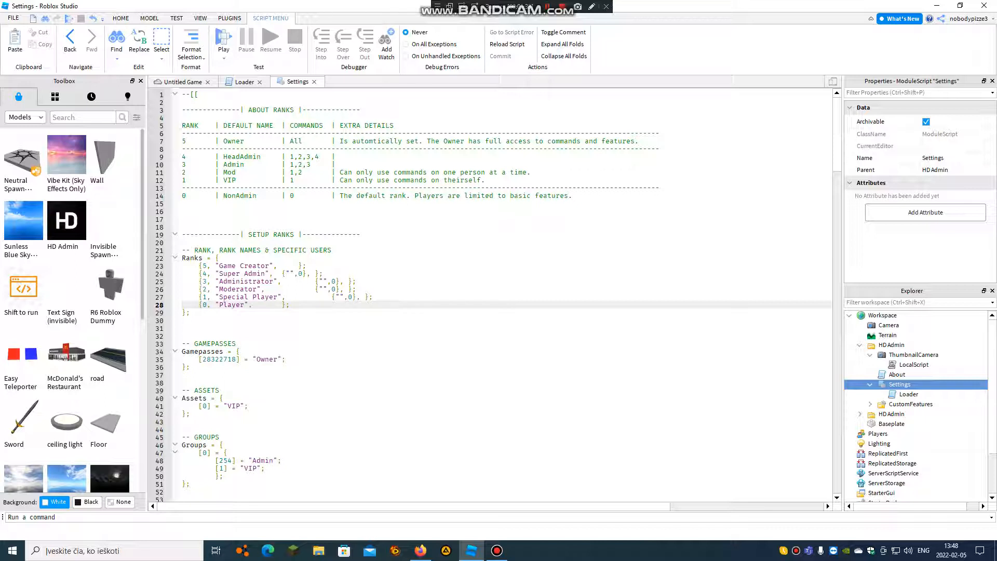
right_click(893, 414)
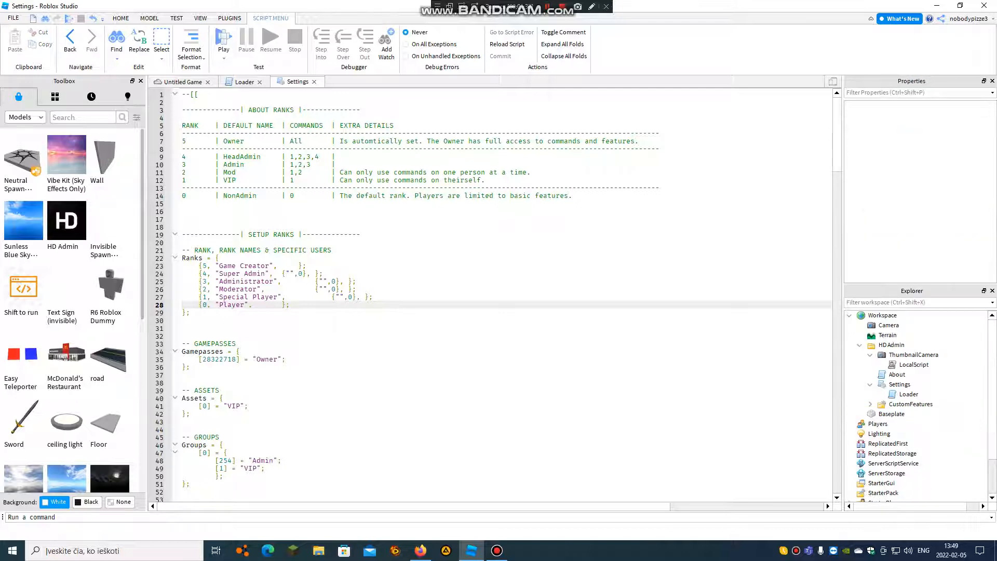
Switch to the Untitled Game view and start a play test.
left_click(182, 82)
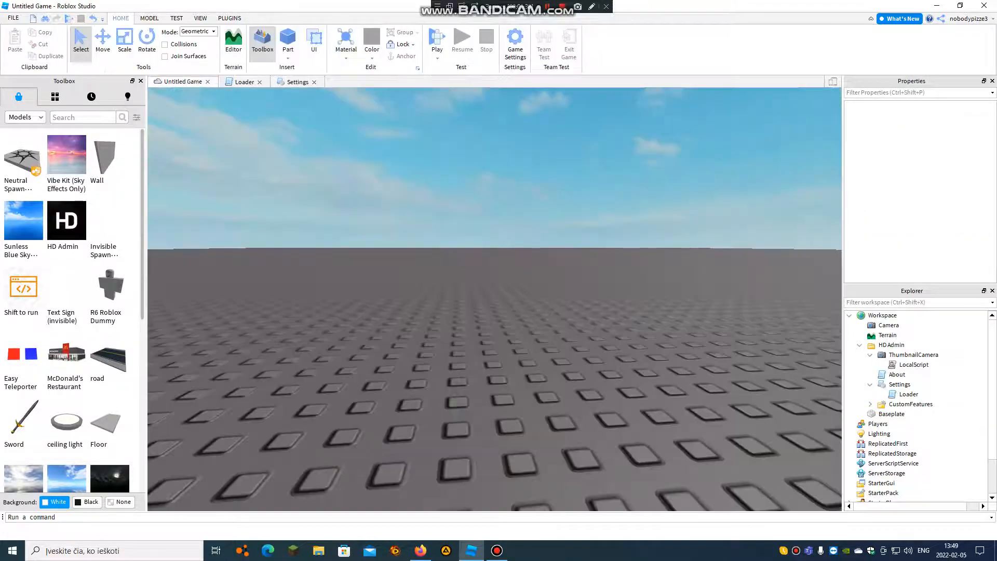
left_click(437, 38)
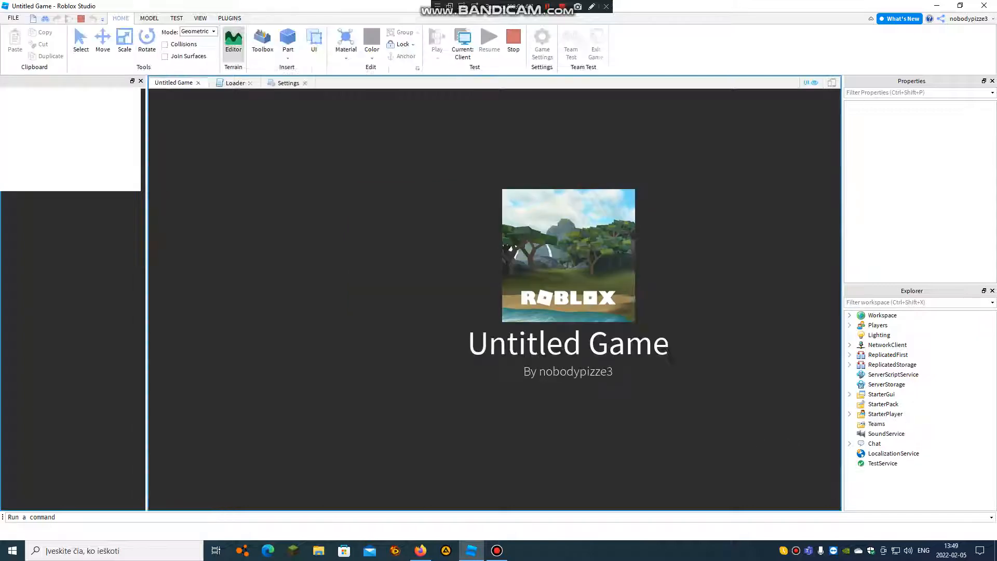
left_click(261, 45)
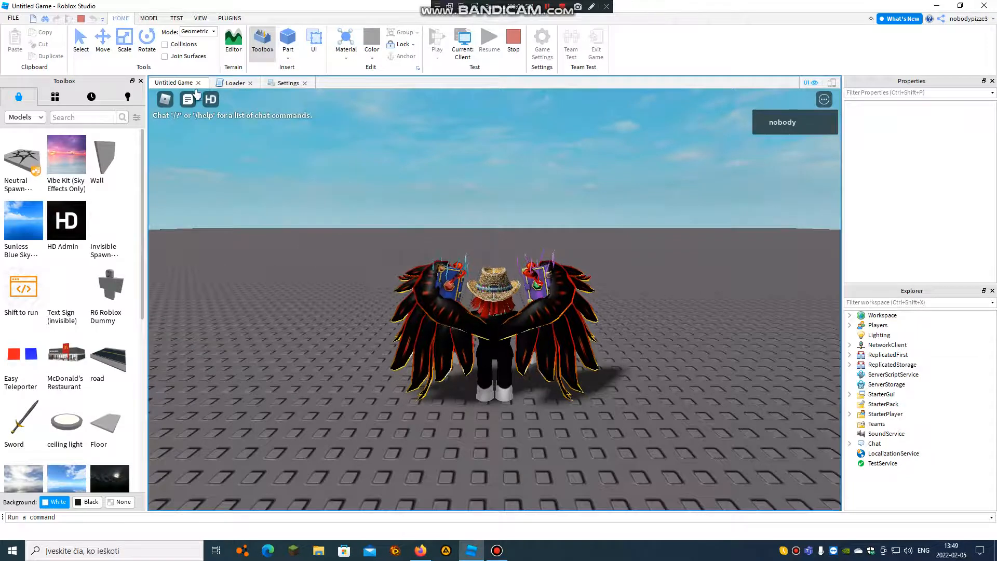
Check HD Admin's Ranks list for the new rank names, then dismiss the Admin gamepass prompt.
left_click(210, 99)
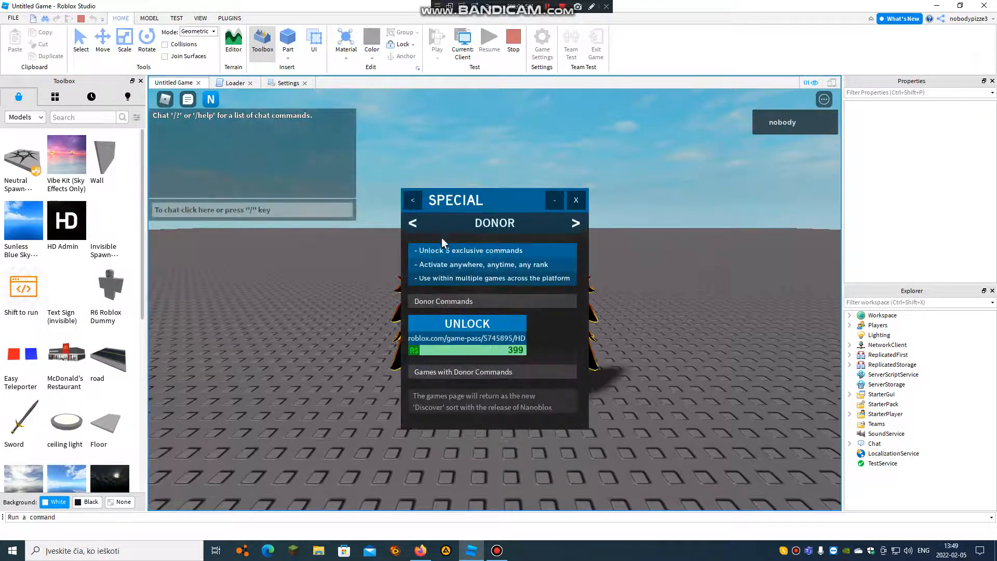
left_click(412, 199)
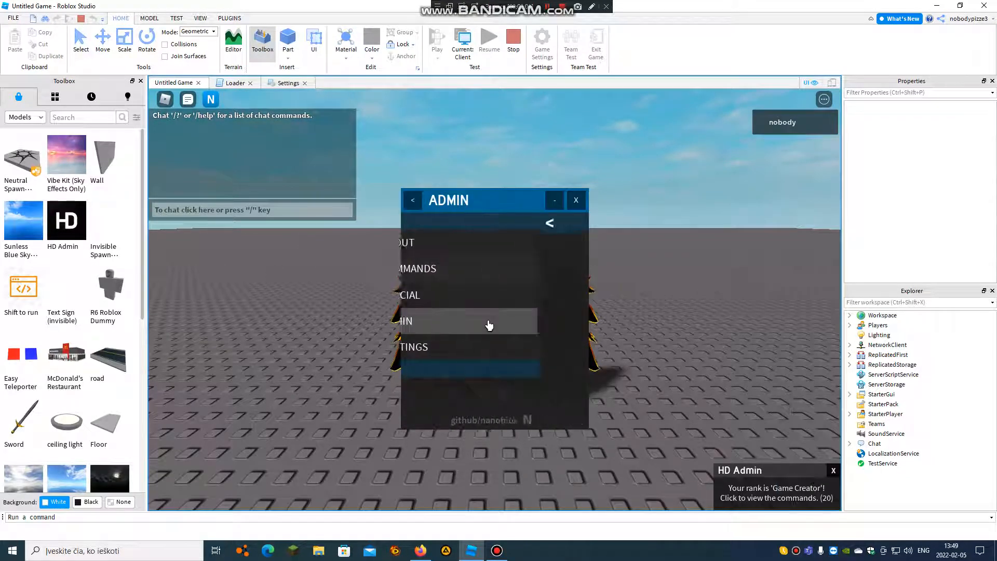
left_click(489, 325)
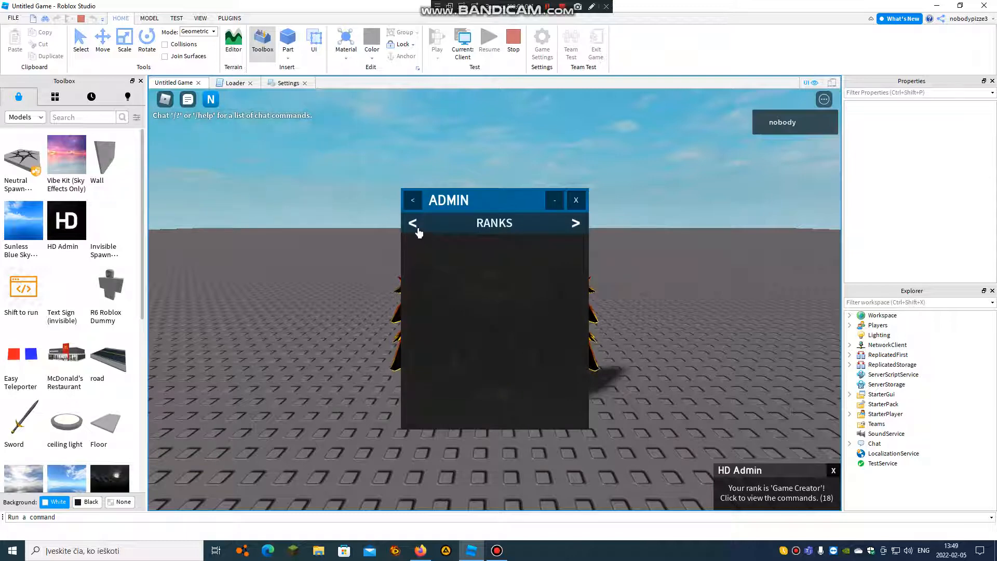
left_click(412, 223)
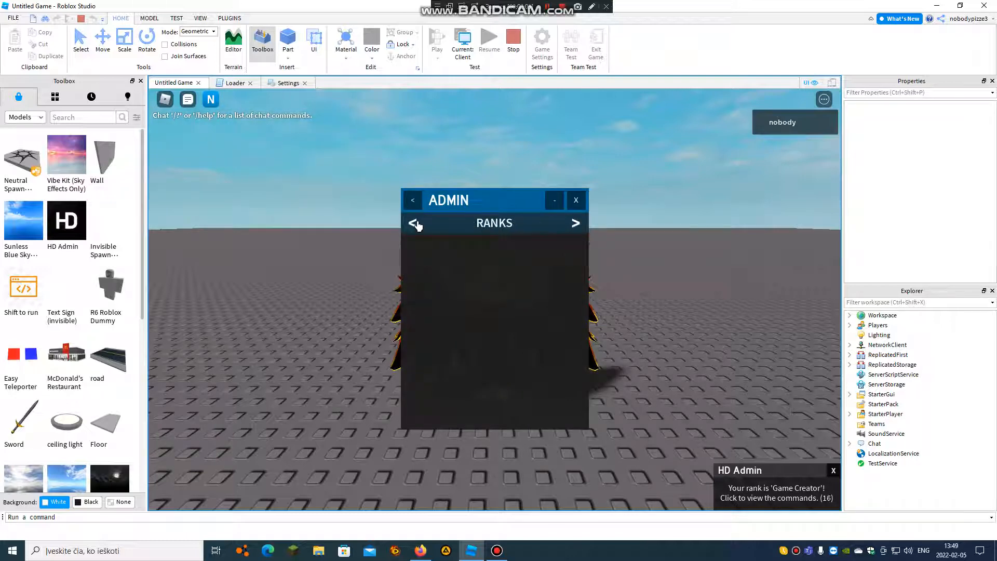
left_click(414, 223)
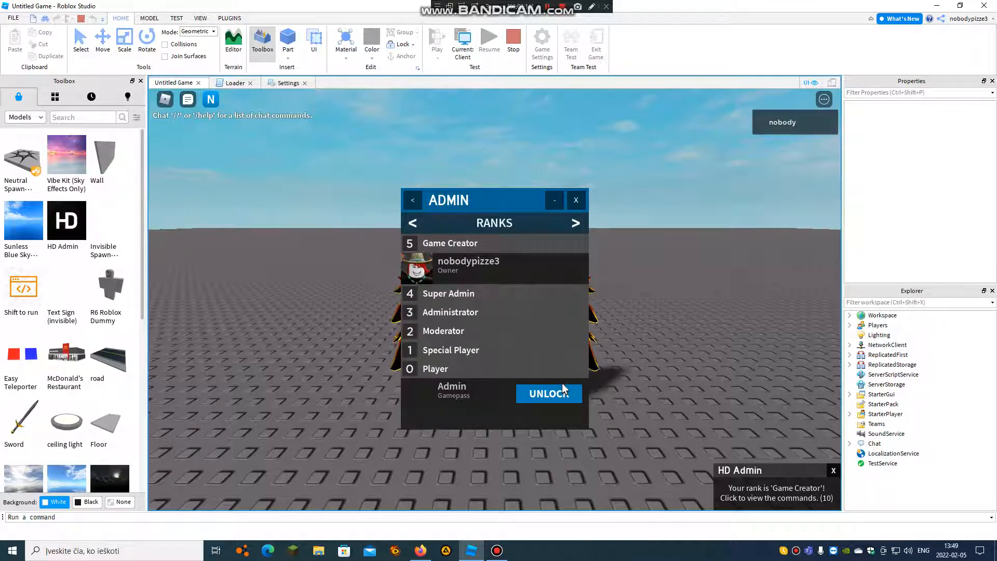
left_click(547, 393)
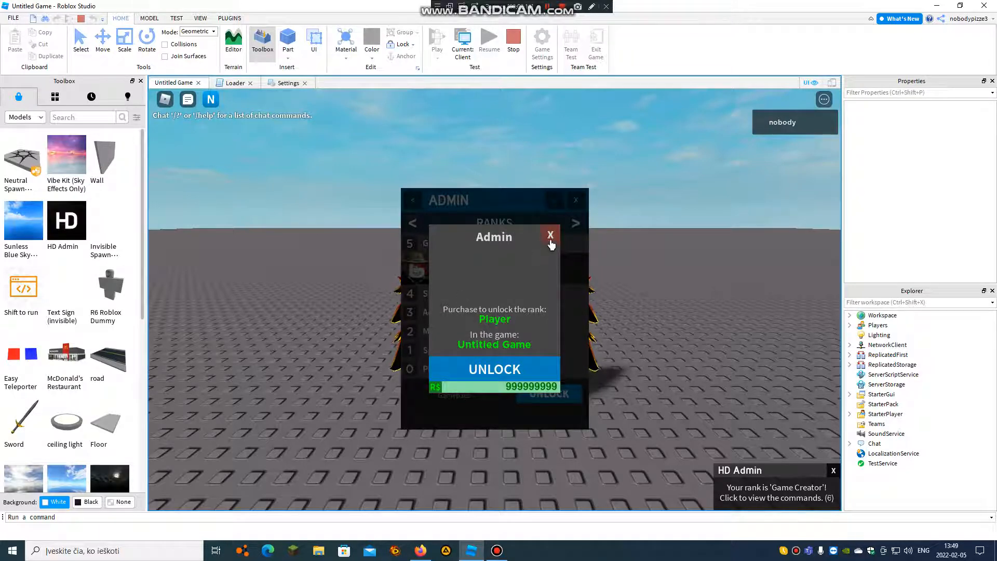
left_click(550, 235)
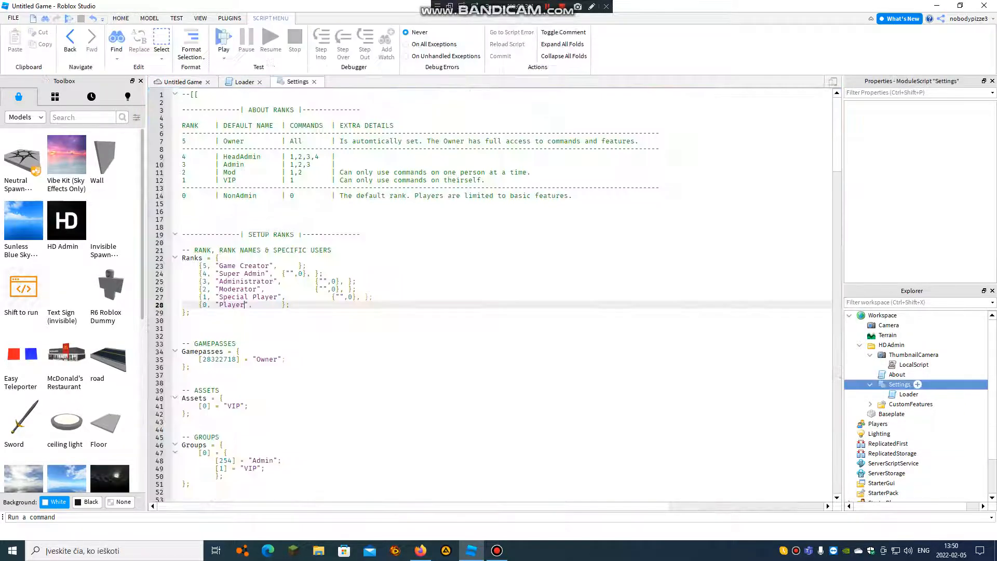
Scroll the Settings script down to the FREE ADMIN section at line 63.
scroll("down", 3)
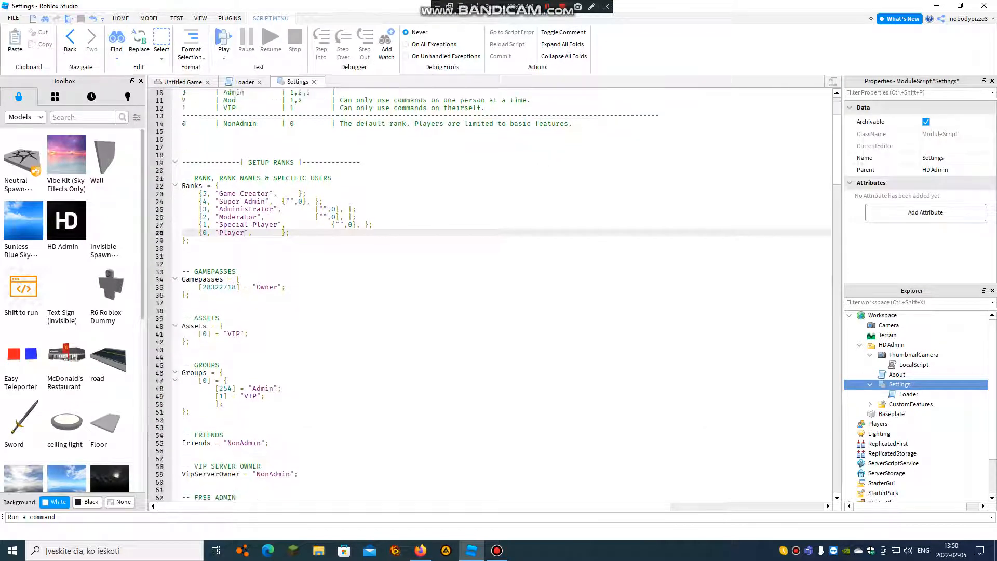
scroll("down", 3)
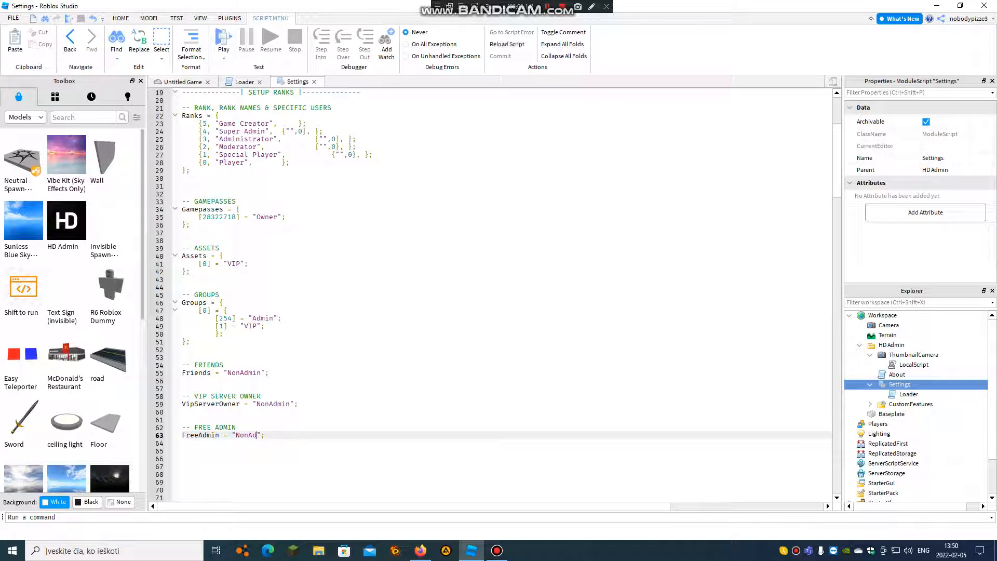
Change the FreeAdmin value from NonAdmin to 'Super Admin'.
key("Backspace")
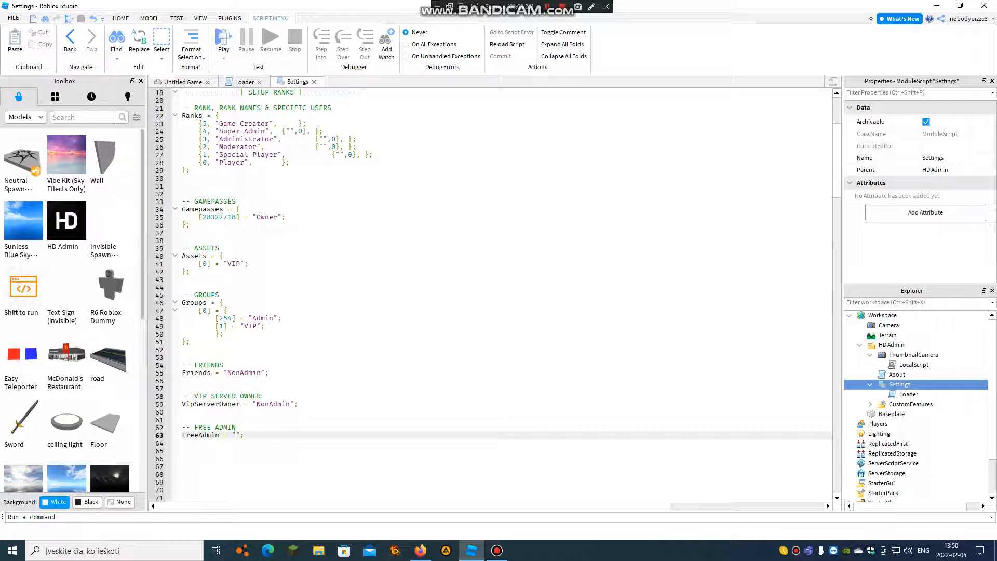
type("S")
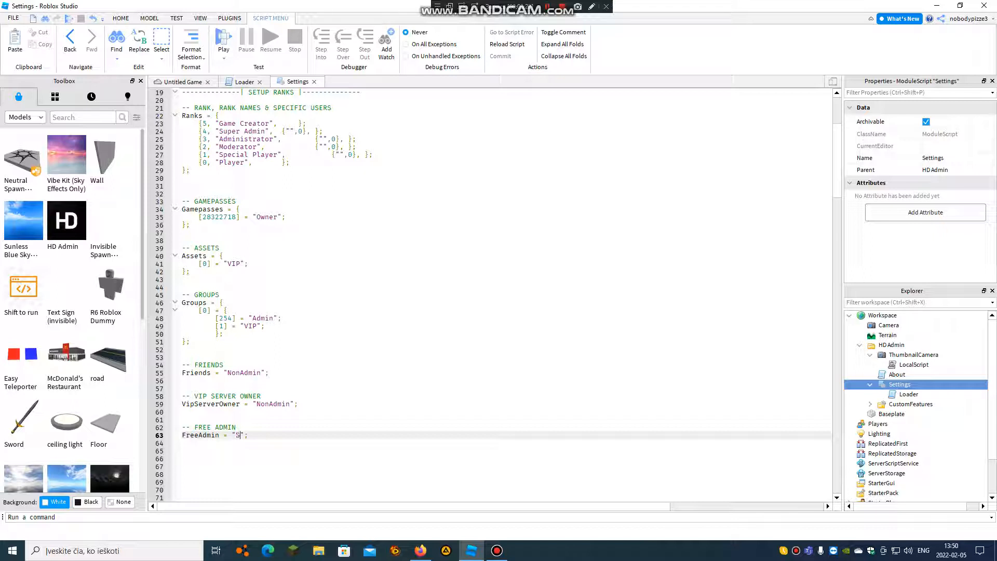
type("uper")
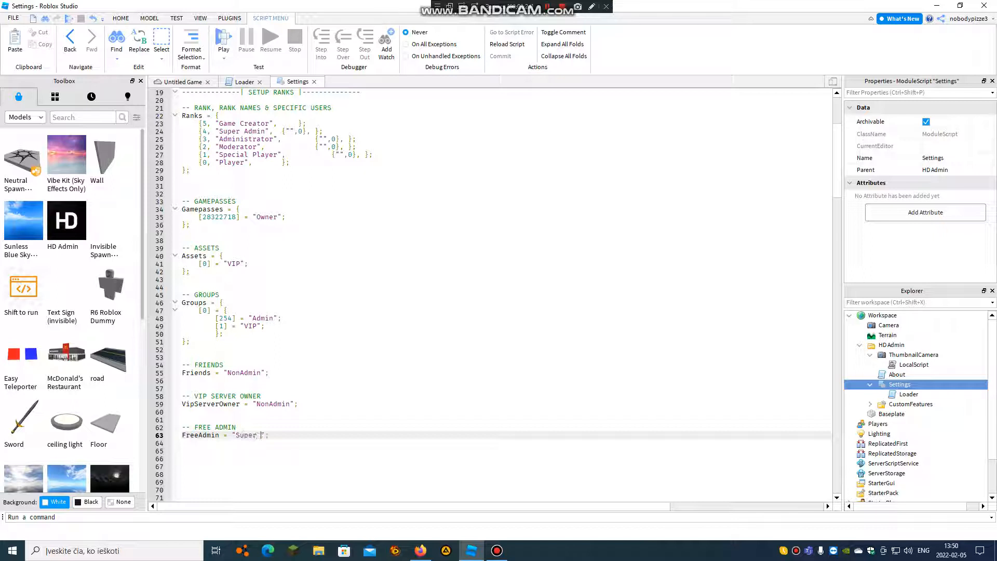
type("Admin")
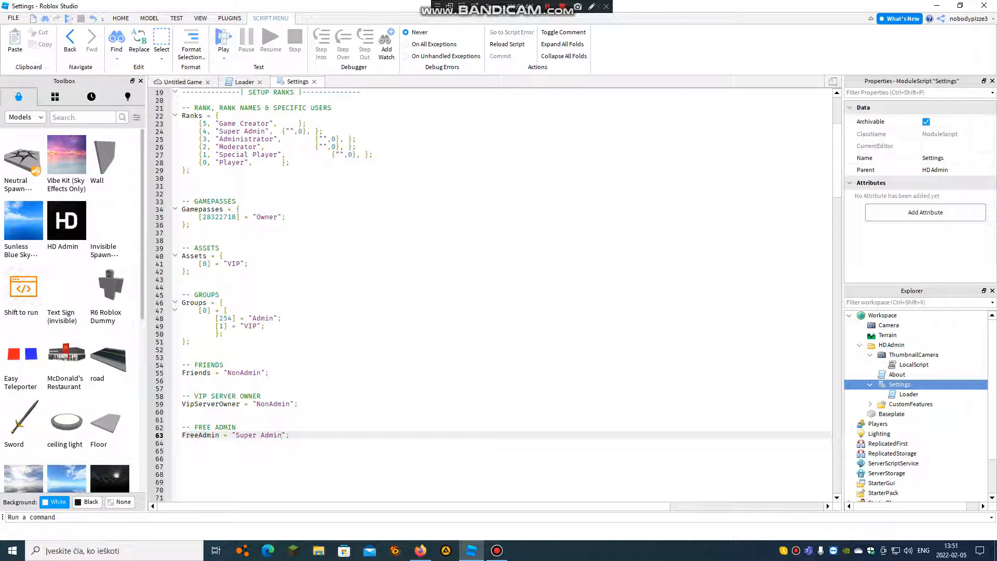
Set the VipServerOwner rank to 'Administrator'.
double_click(274, 404)
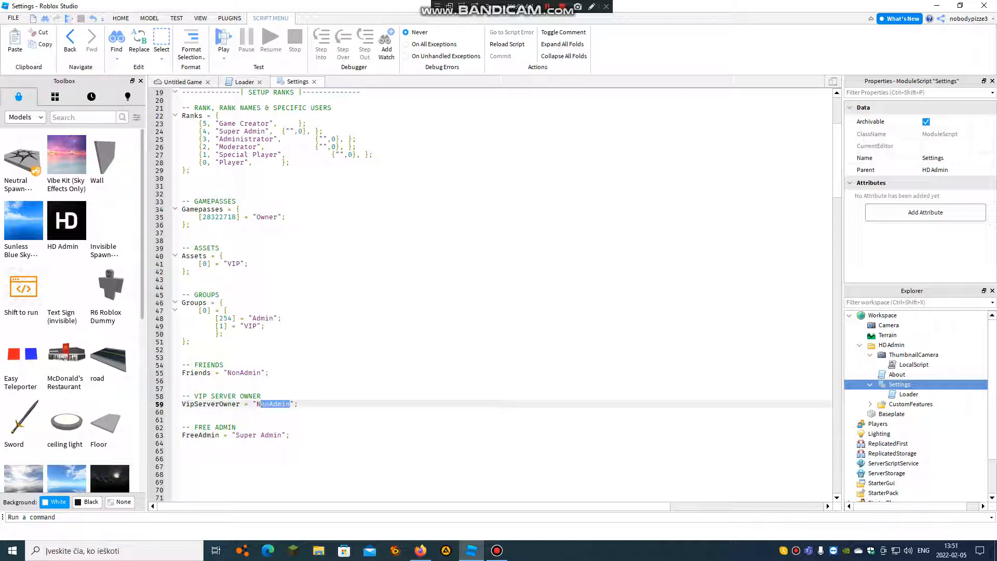
key("Delete")
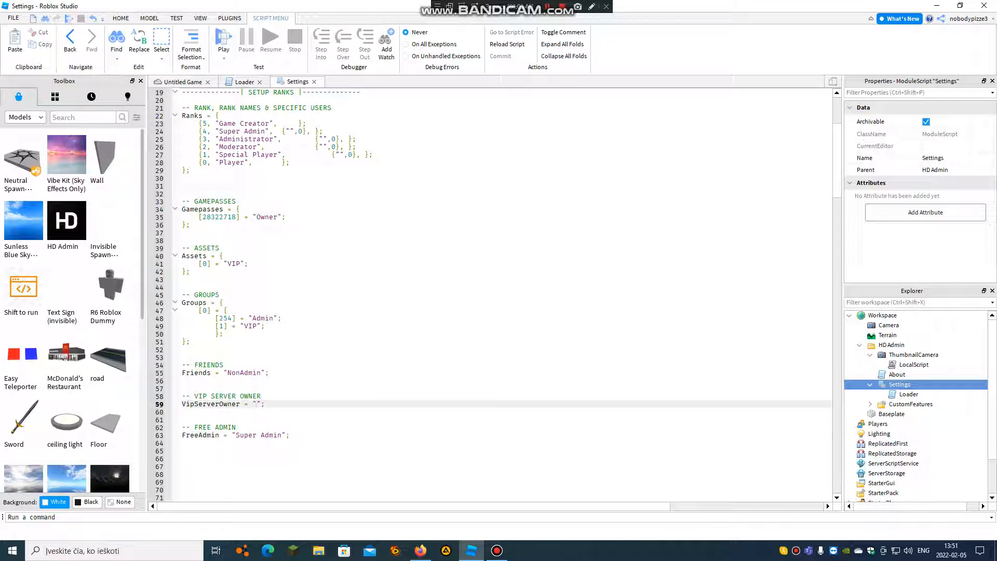
type("A")
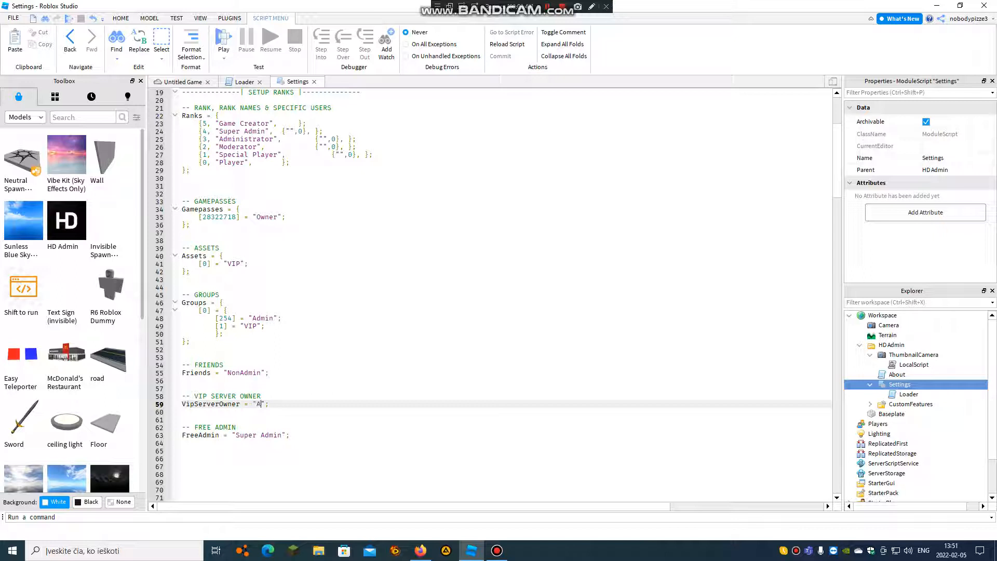
type("dmi")
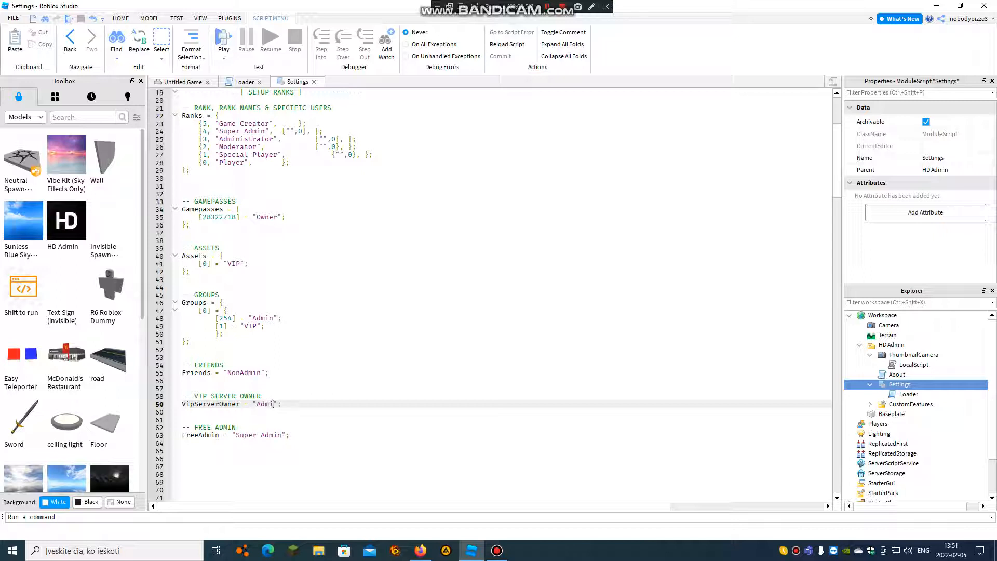
type("istrator")
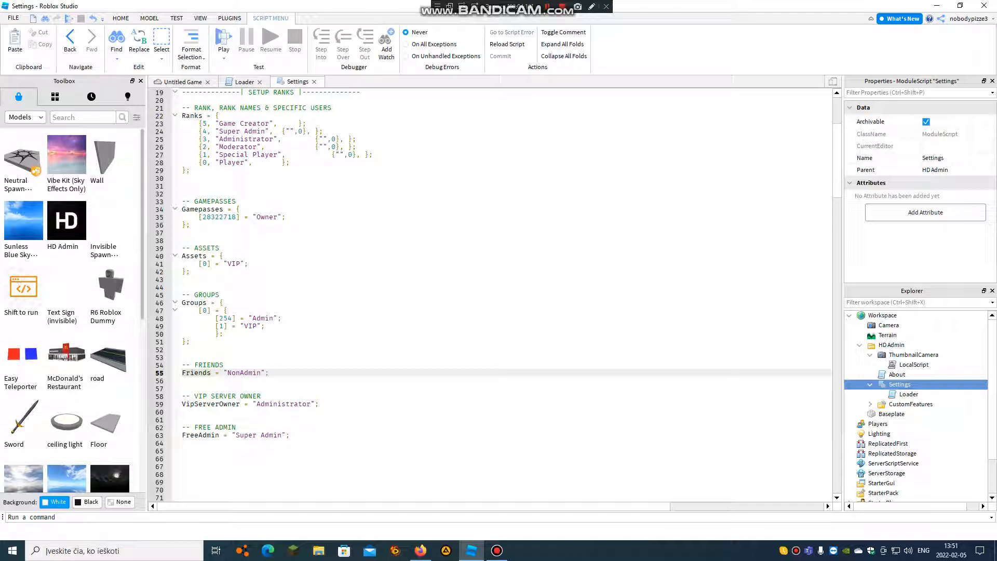
Set the Friends rank to 'Game Creator'.
double_click(243, 373)
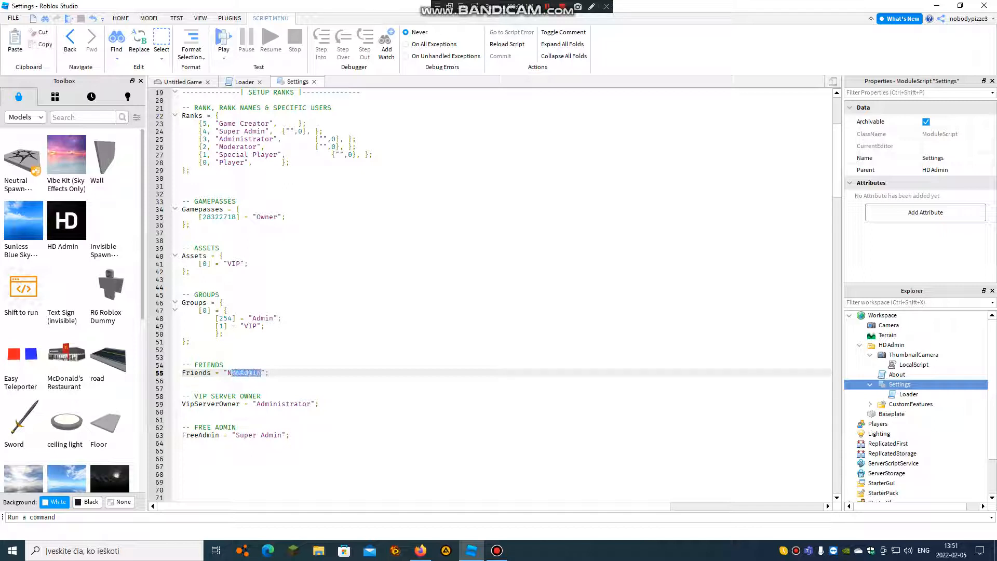
key("Delete")
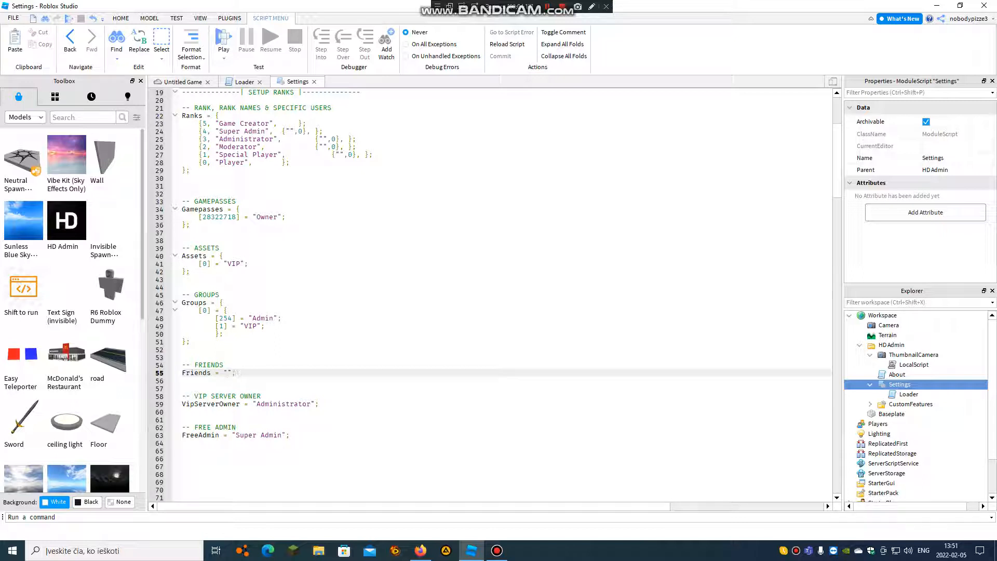
type("Game Cre")
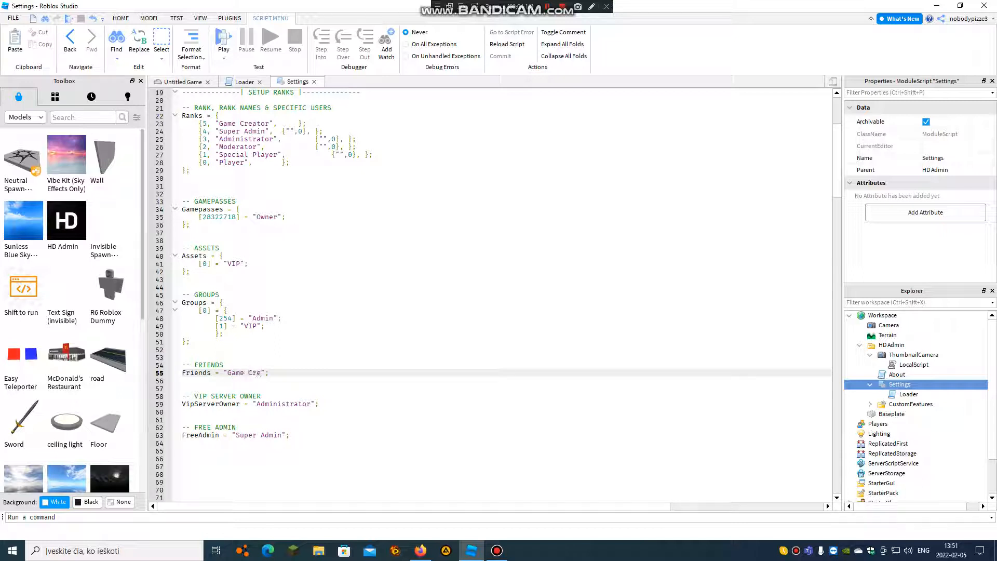
type("ator")
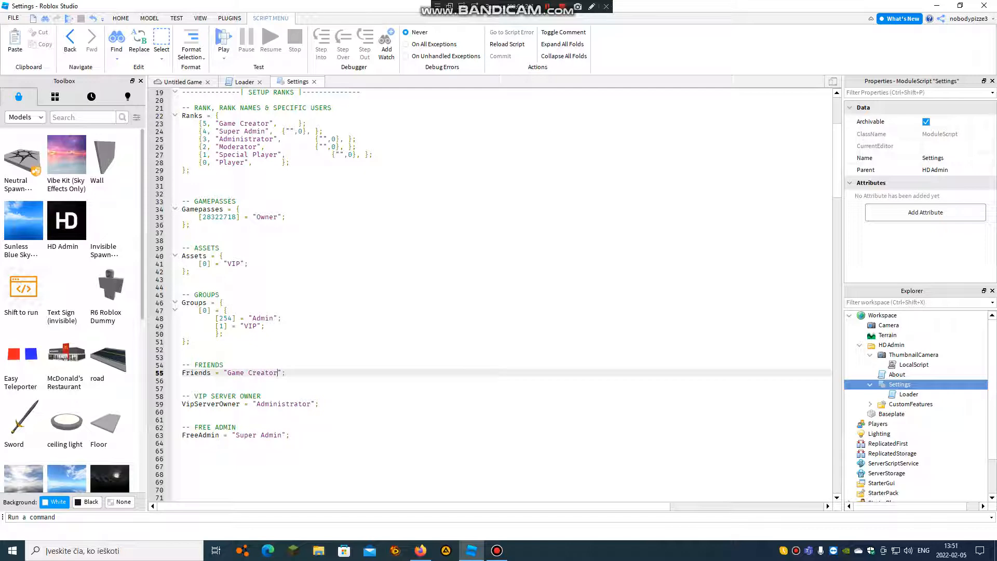
Return to the game view and start a second play test.
left_click(180, 81)
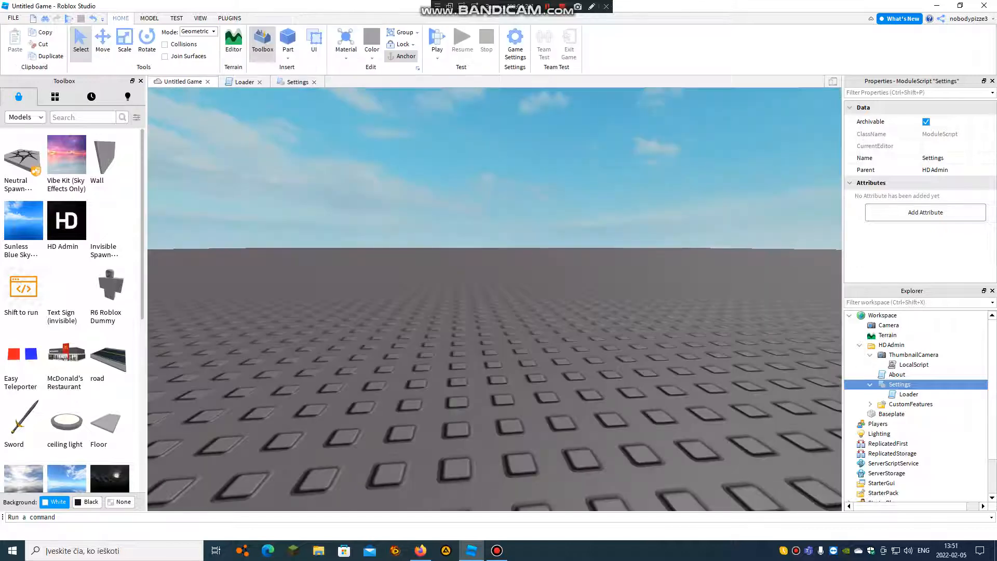
left_click(436, 40)
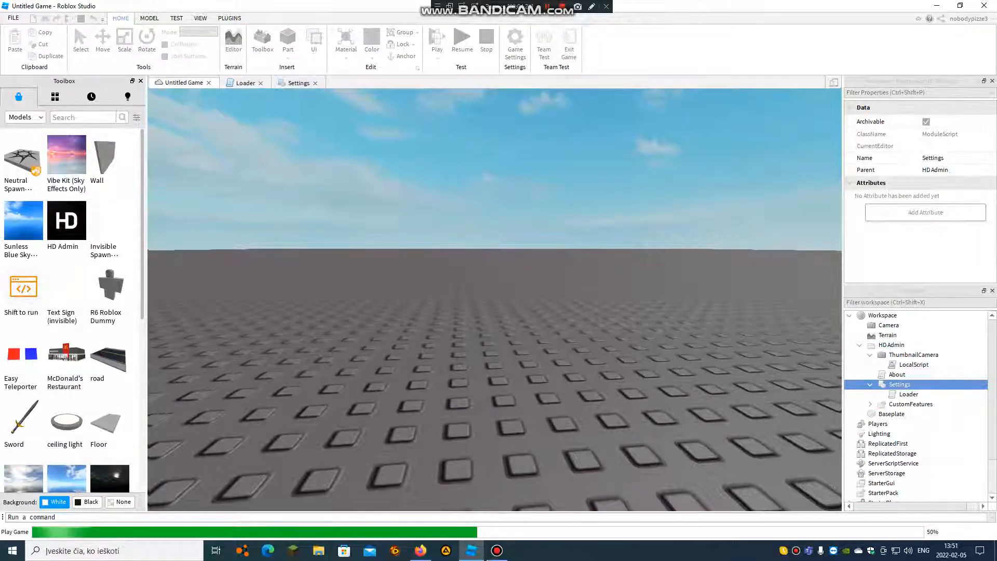
left_click(437, 40)
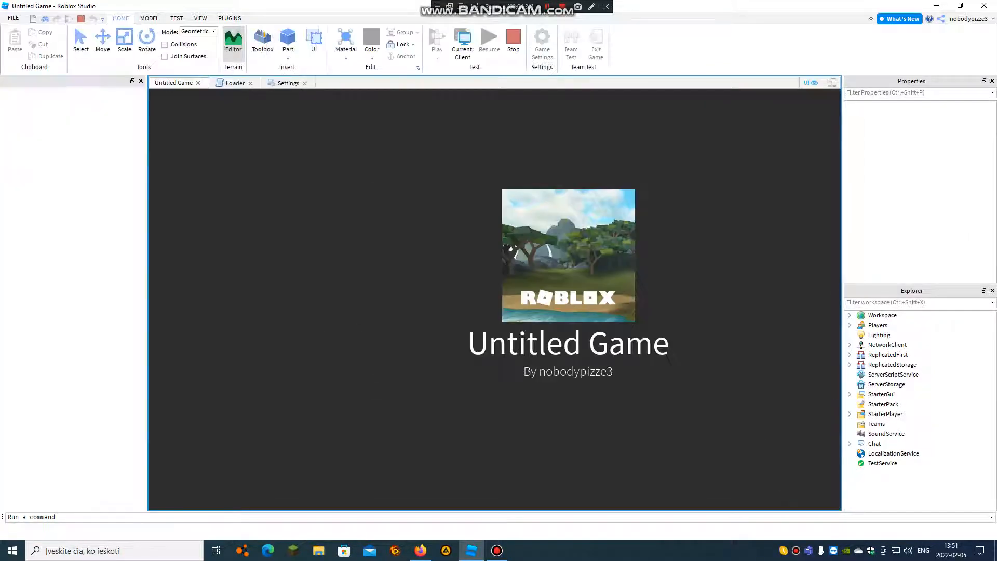
left_click(261, 42)
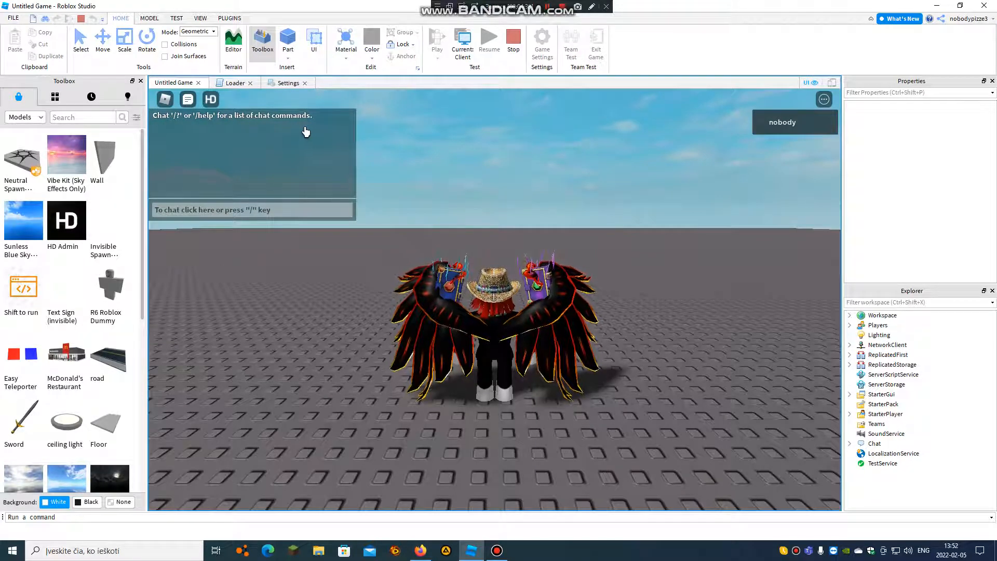
View HD Admin's ranks list, confirming you hold the Game Creator rank.
left_click(210, 99)
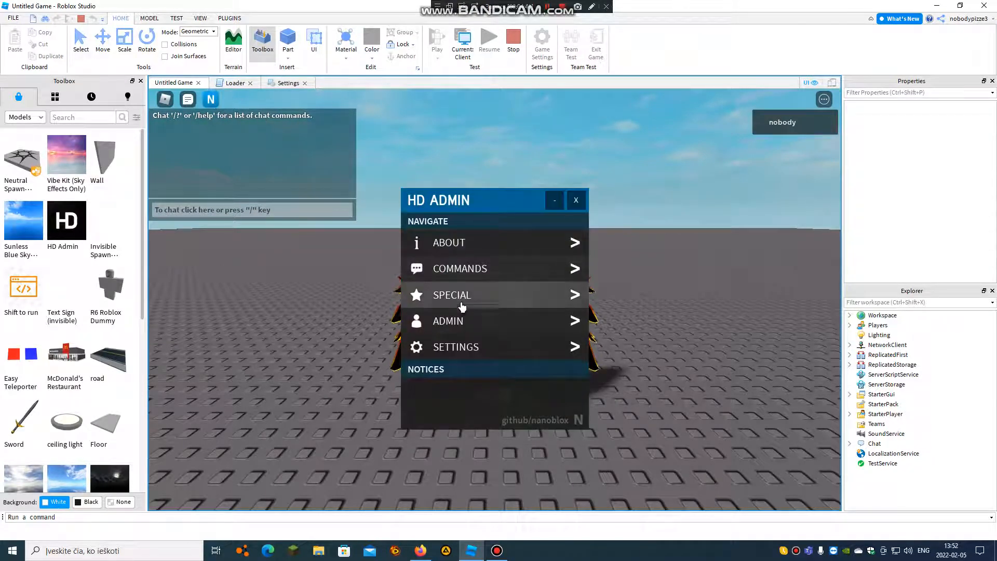
left_click(448, 321)
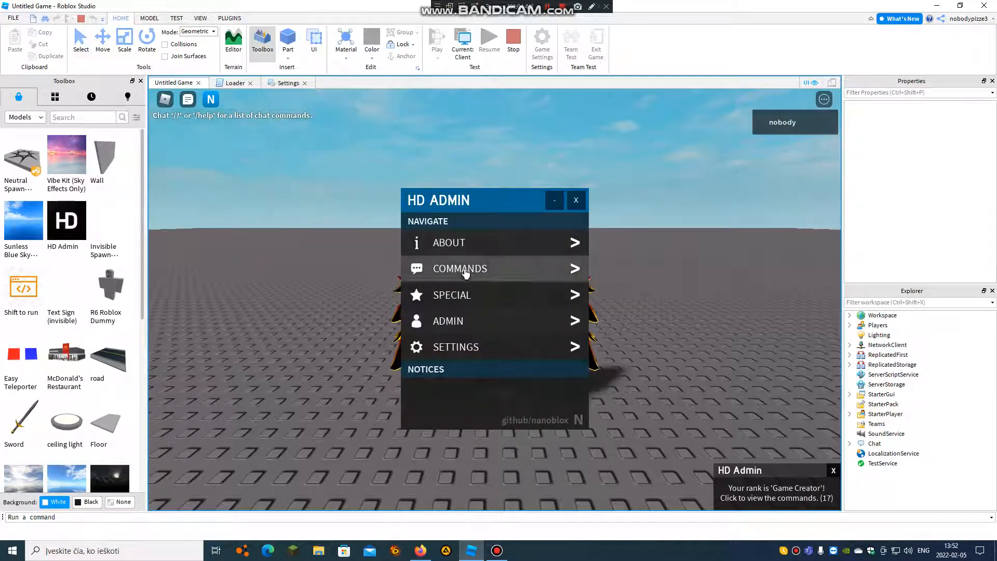
left_click(447, 320)
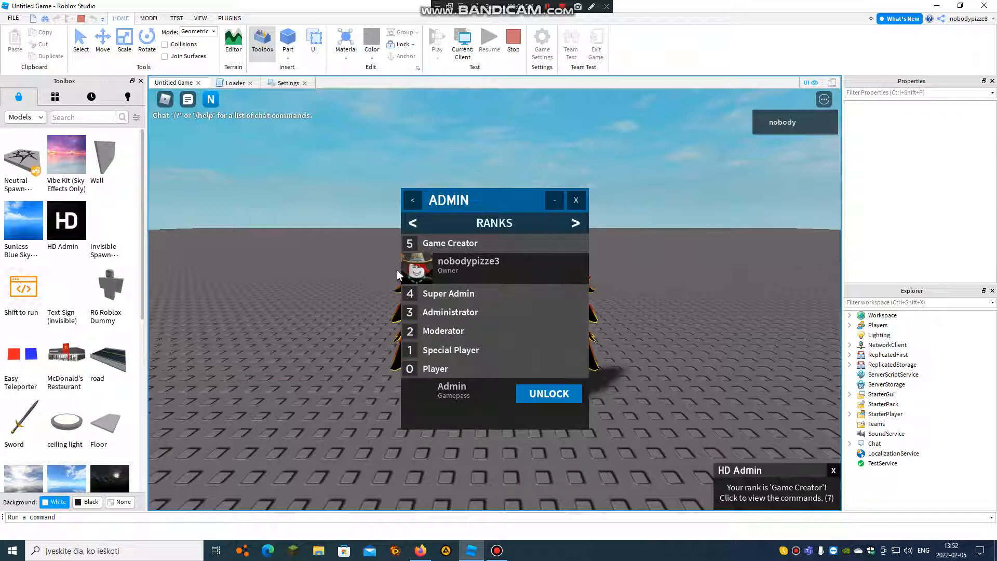
left_click(575, 199)
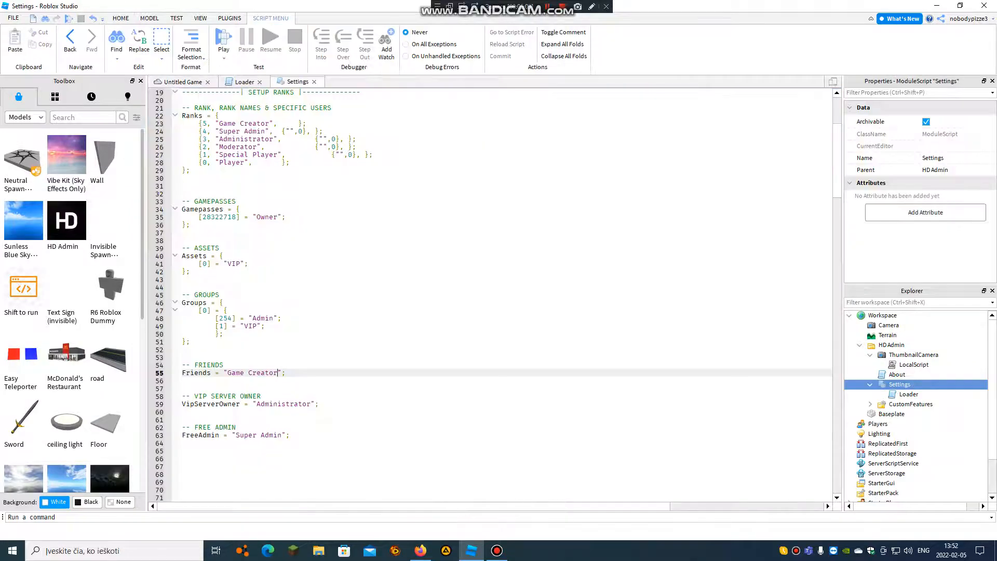
scroll("down", 3)
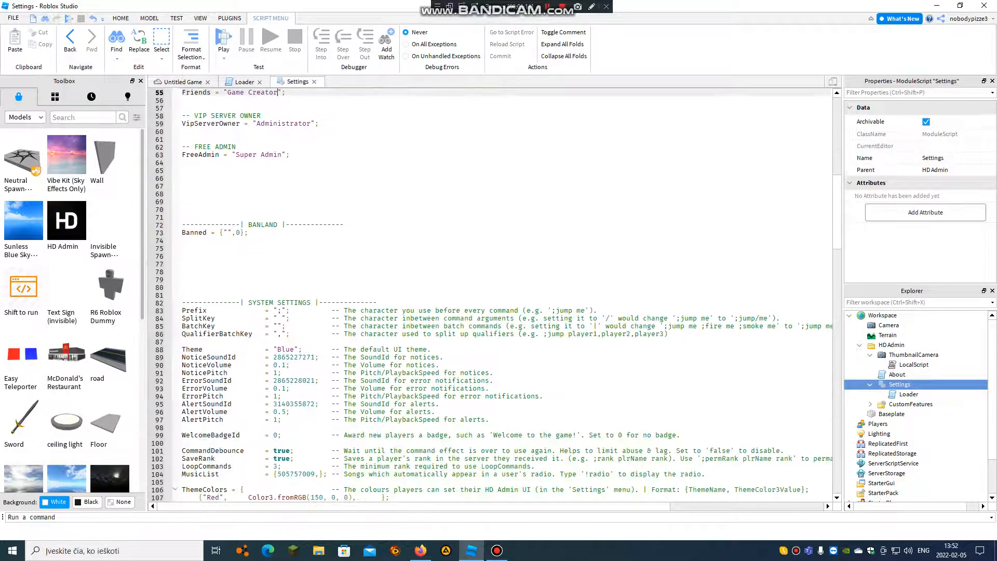
scroll("down", 3)
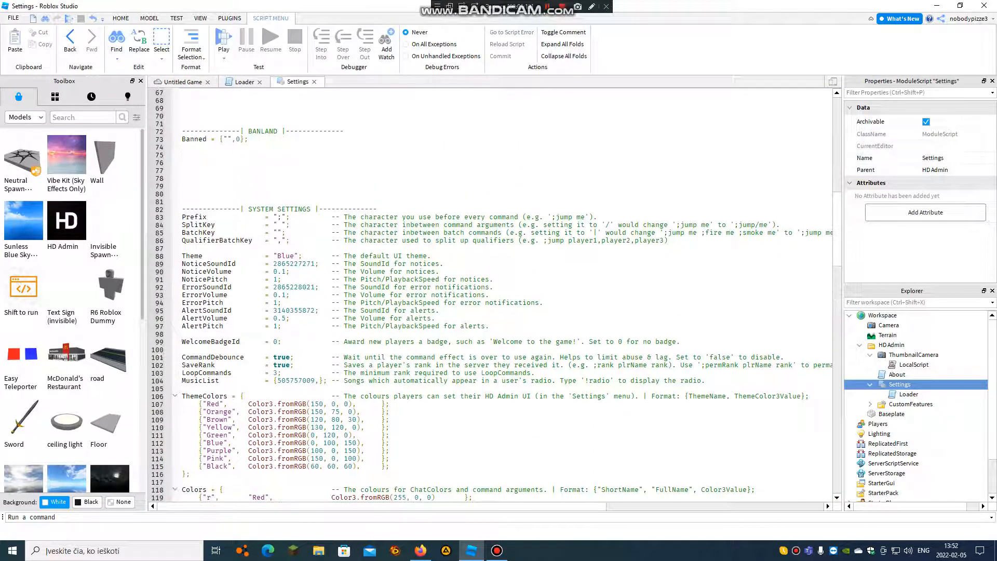
scroll("down", 3)
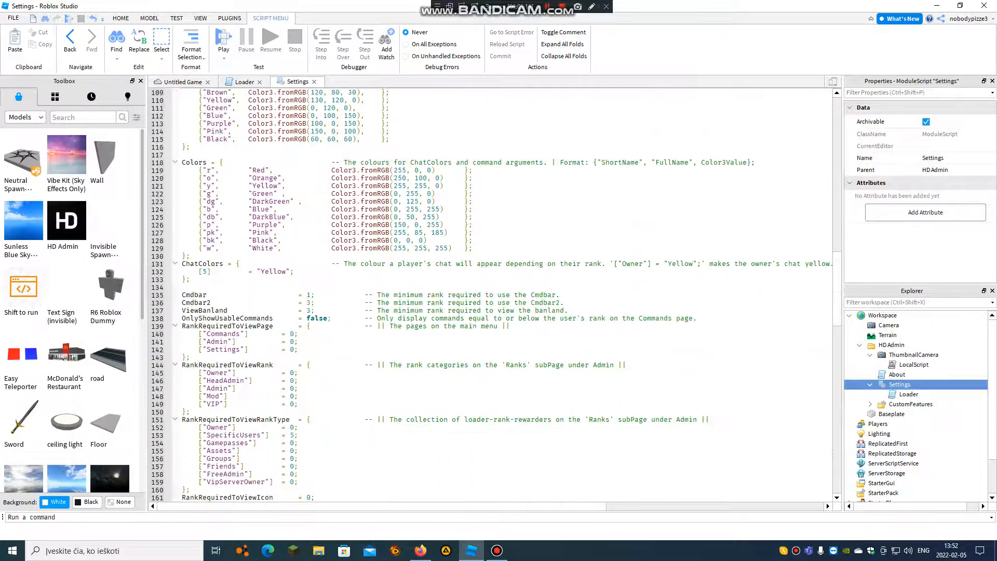
scroll("down", 3)
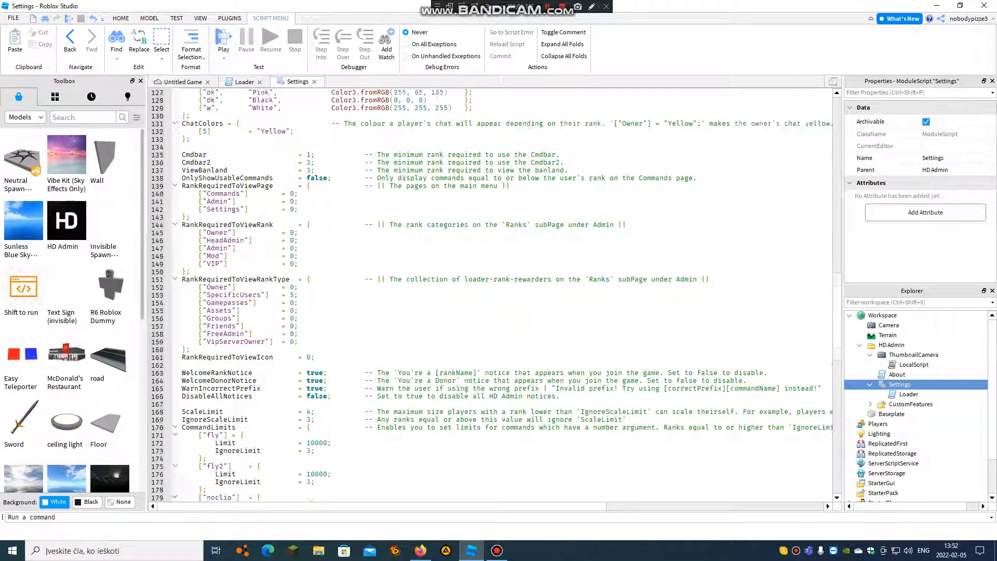
scroll("down", 3)
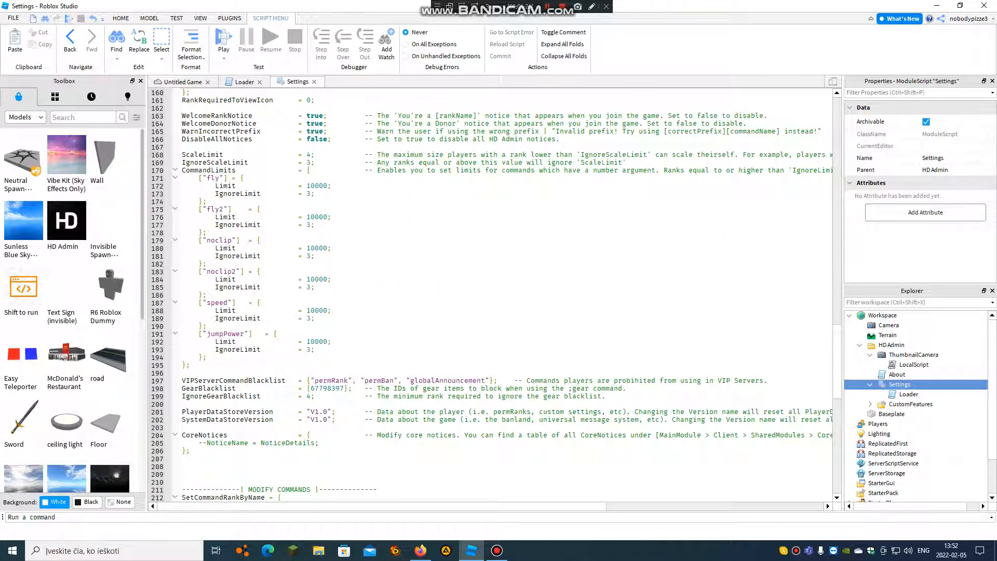
scroll("down", 3)
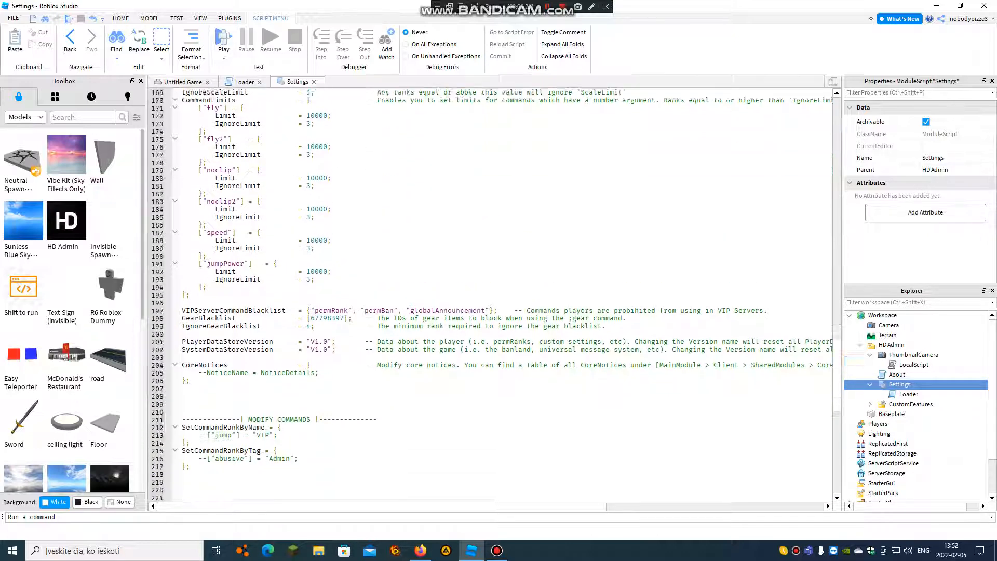
scroll("down", 3)
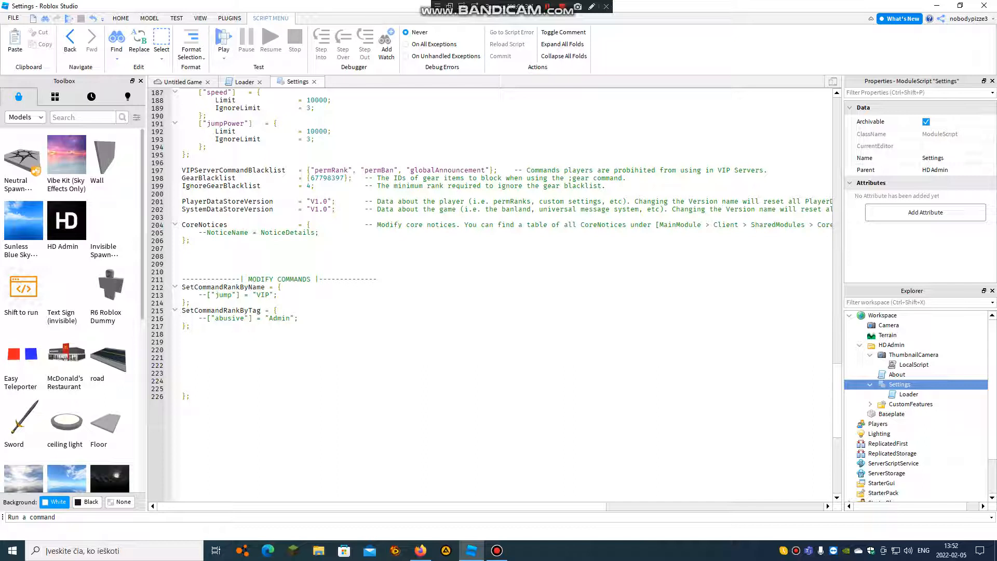
Turn the commented SetCommandRankByName entry into ["noclip"] = "Game Creator".
left_click(238, 294)
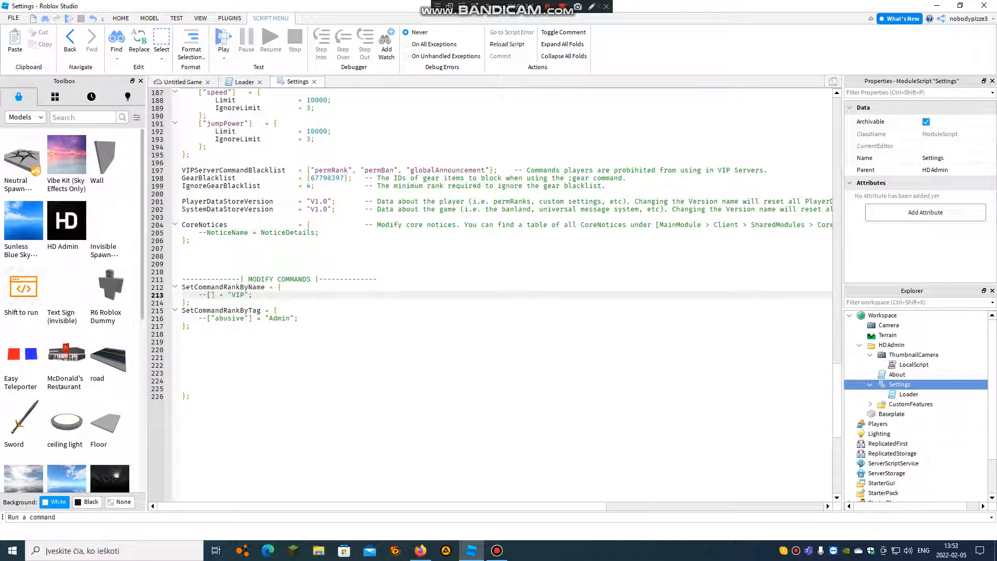
type("\"\"")
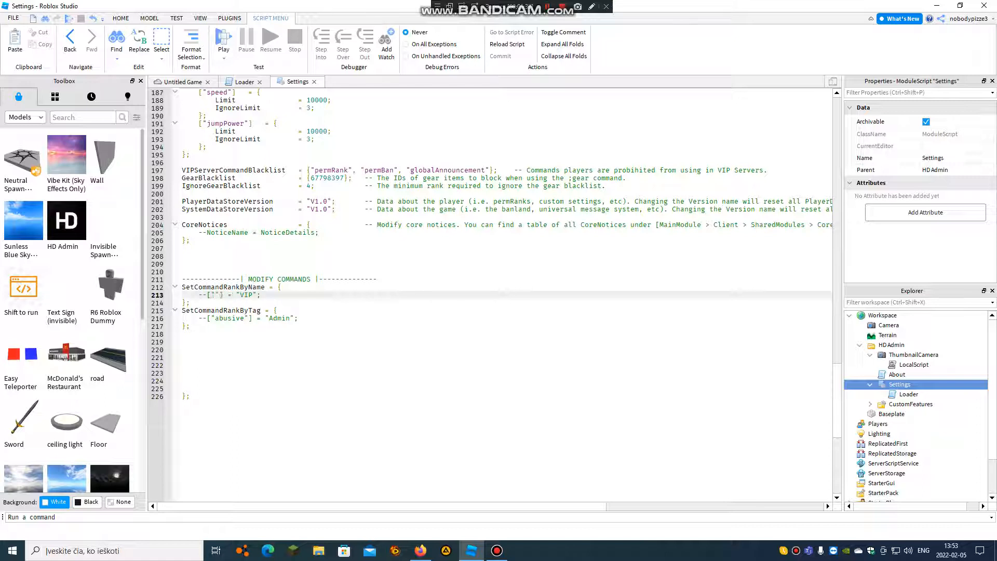
type("noti")
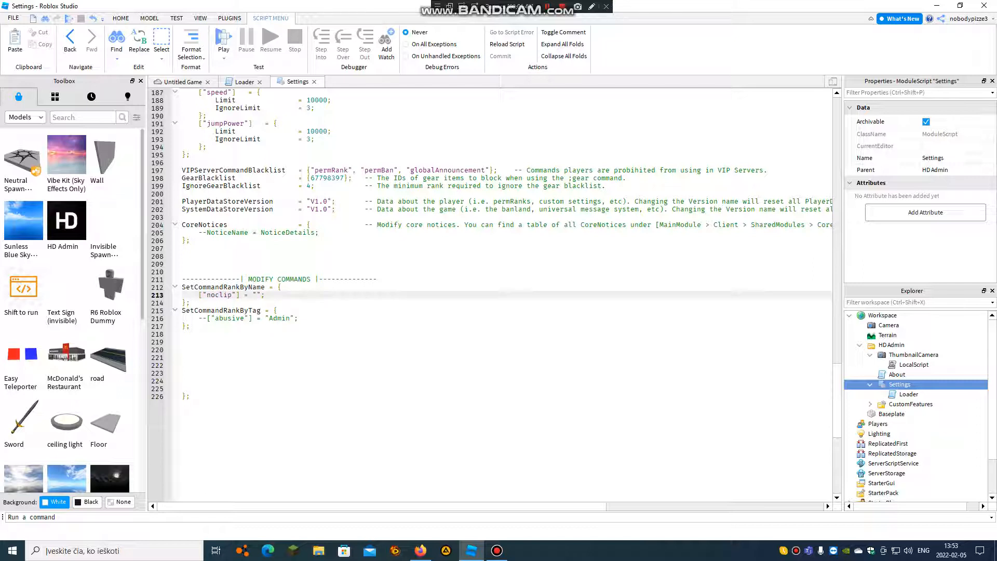
type("Ow")
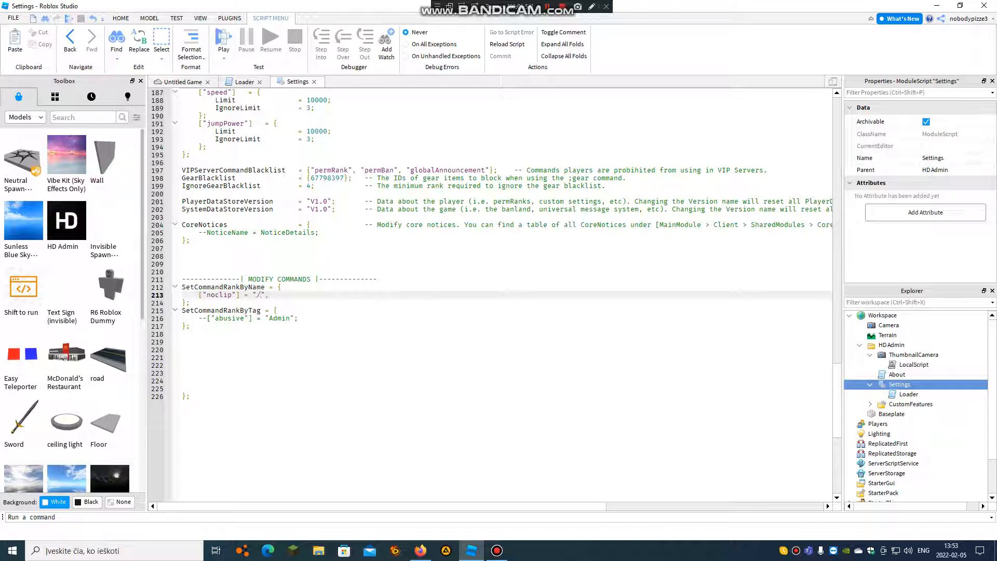
type("Game Crea")
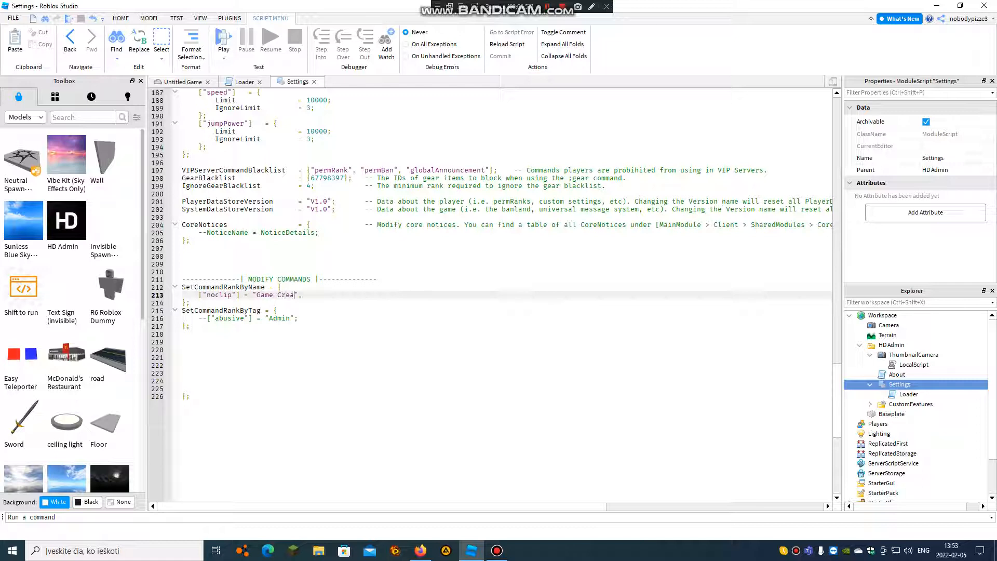
type("tor")
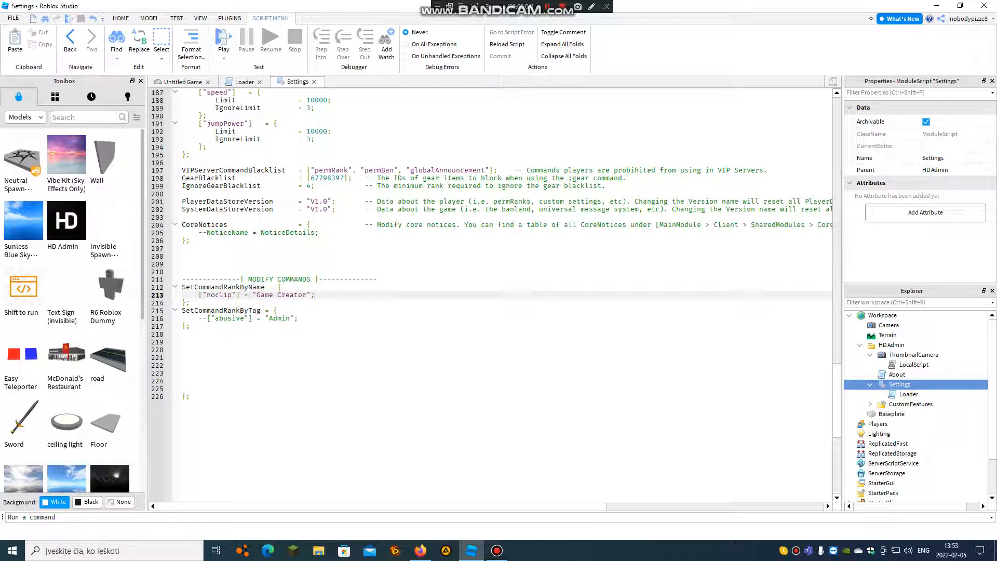
Duplicate the noclip line and change its command to fly.
left_click_drag(229, 294, 312, 294)
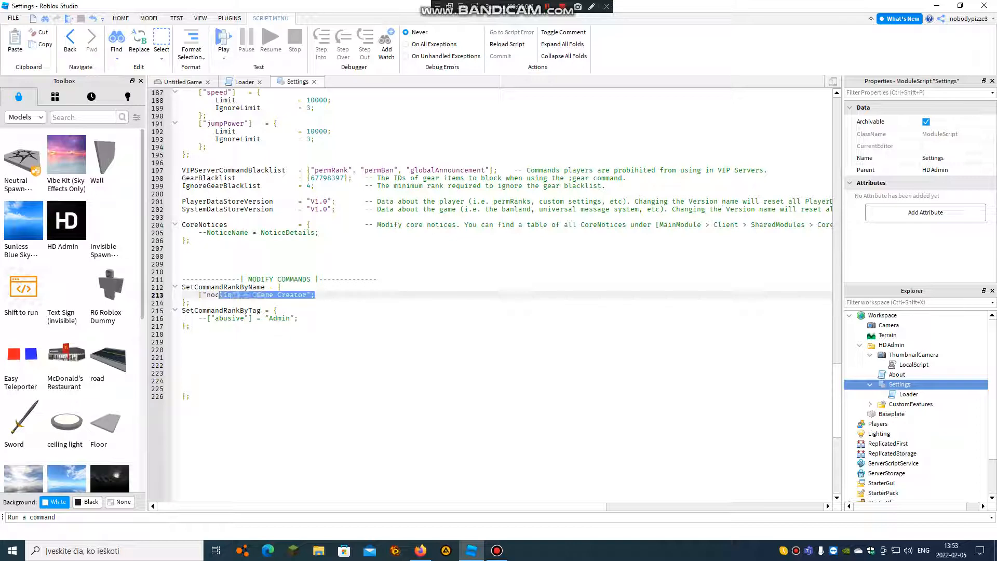
right_click(264, 295)
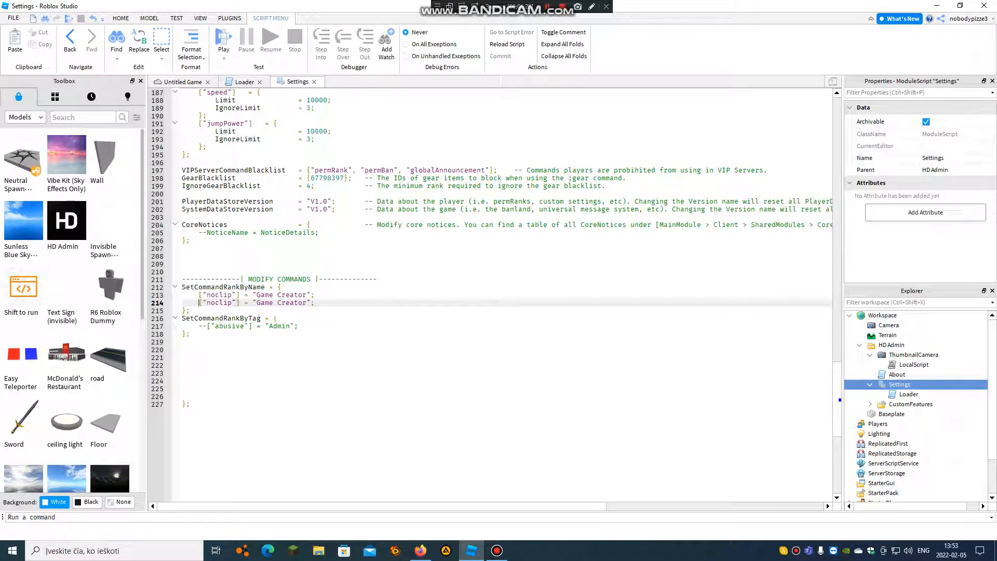
double_click(218, 302)
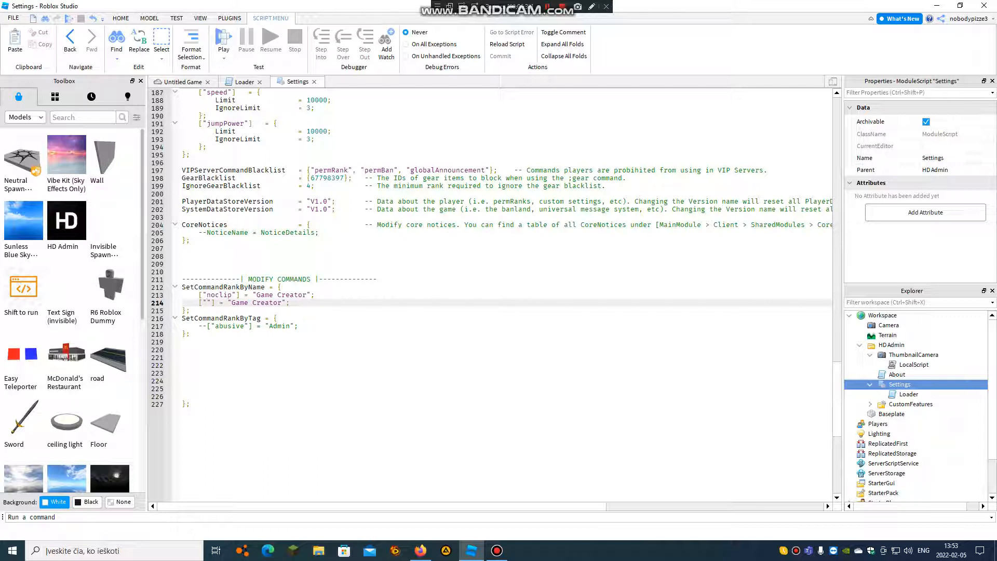
type("fly")
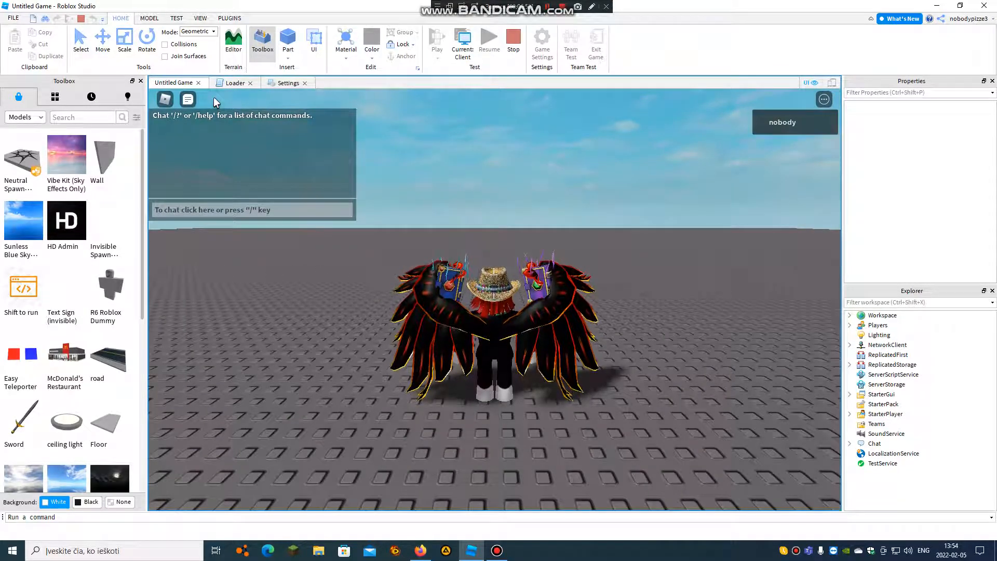
In HD Admin's Commands list, confirm ;fly and ;noclip require Rank 5 (Game Creator).
left_click(211, 99)
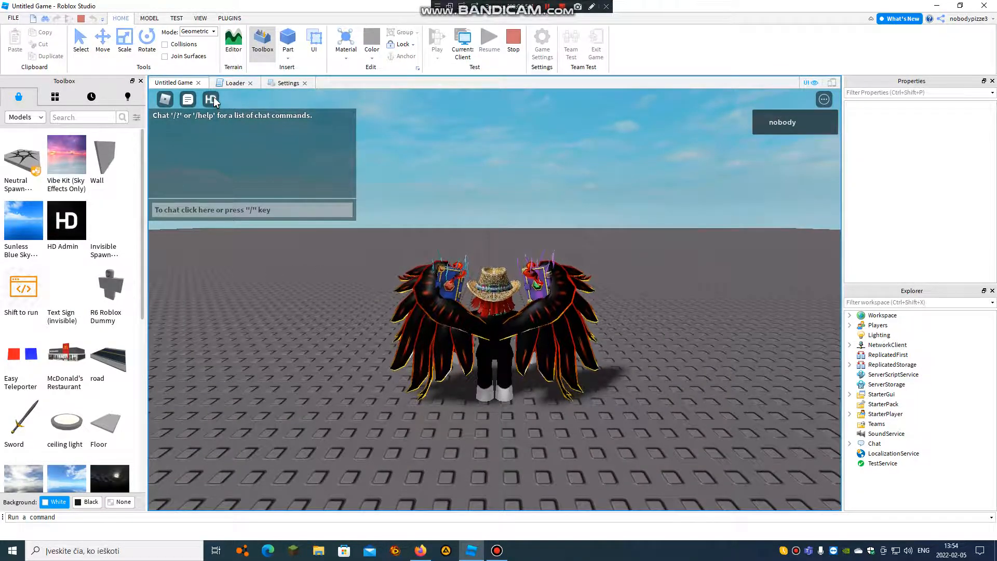
left_click(211, 100)
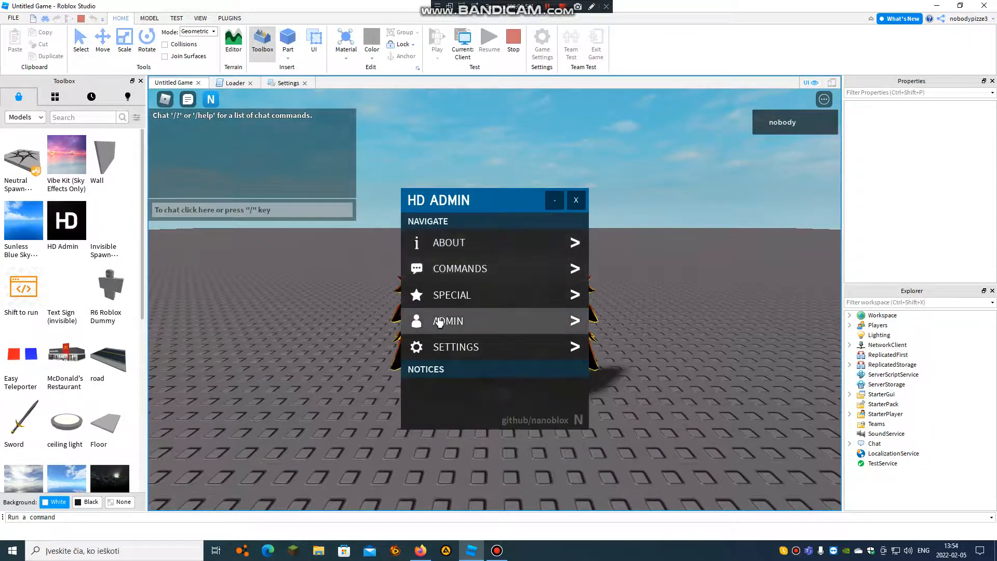
left_click(459, 269)
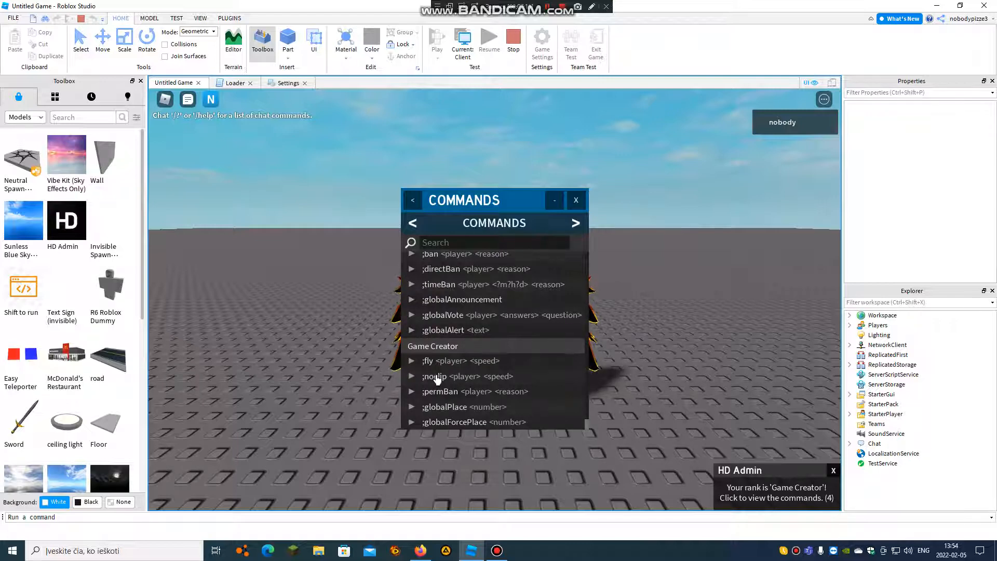
left_click(412, 376)
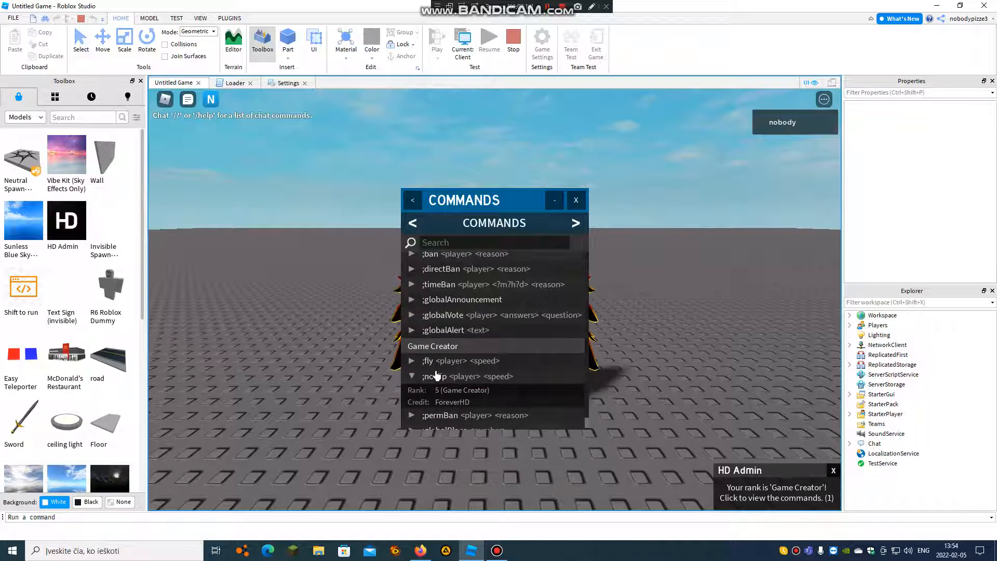
left_click(427, 360)
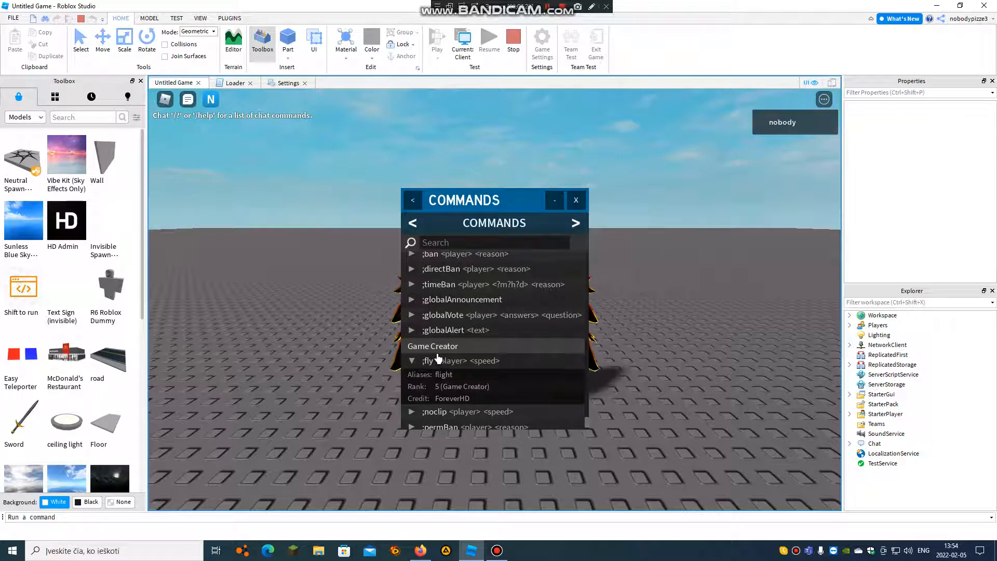
left_click(435, 376)
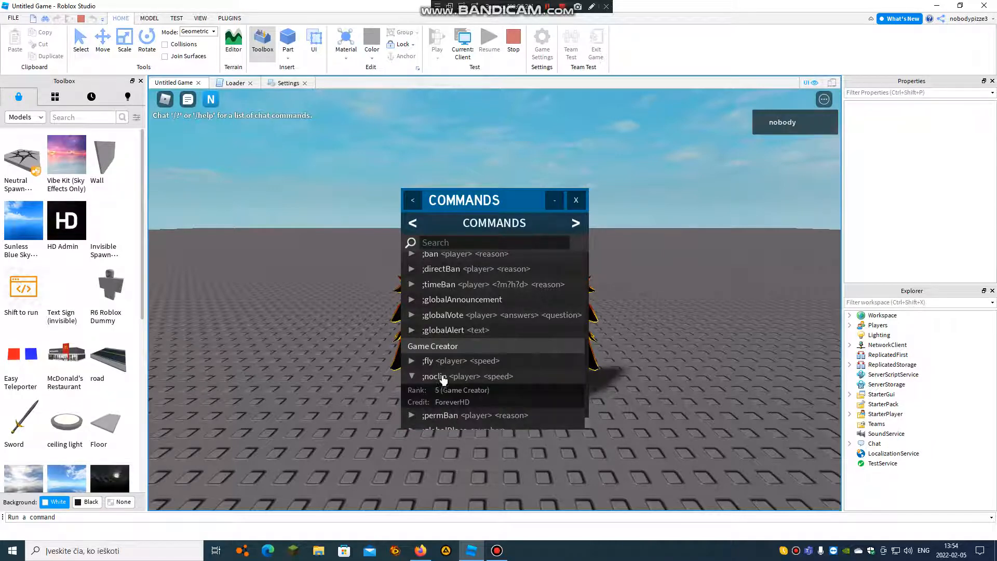
left_click(575, 199)
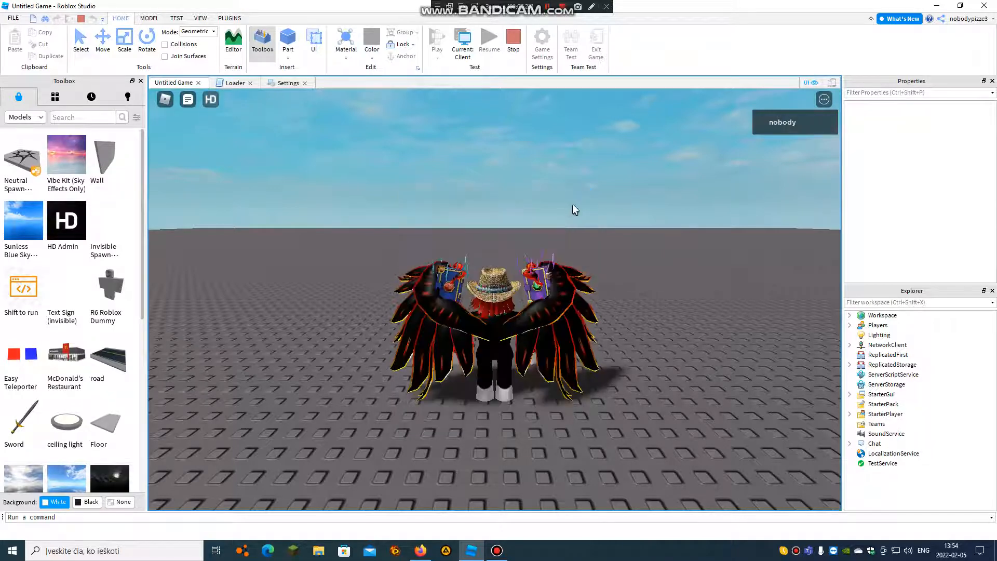